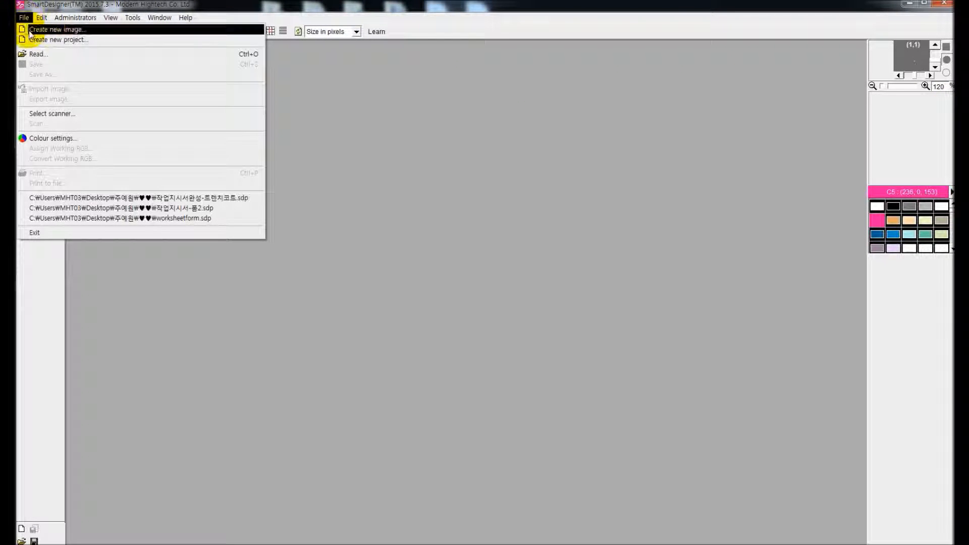
Create a new 1440 by 1980 pixel general image in full colours
{"action": "left_click", "coordinate": [57, 30]}
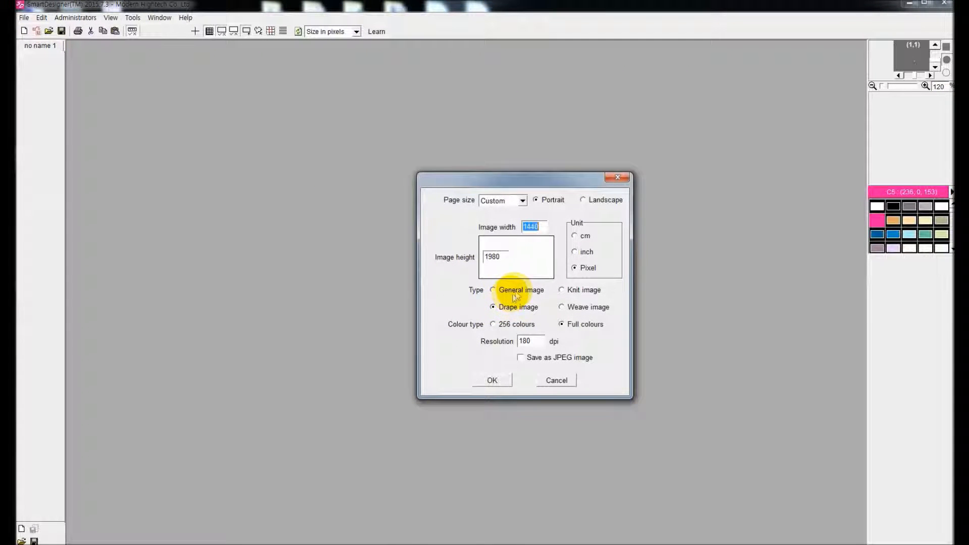
{"action": "left_click", "coordinate": [493, 290]}
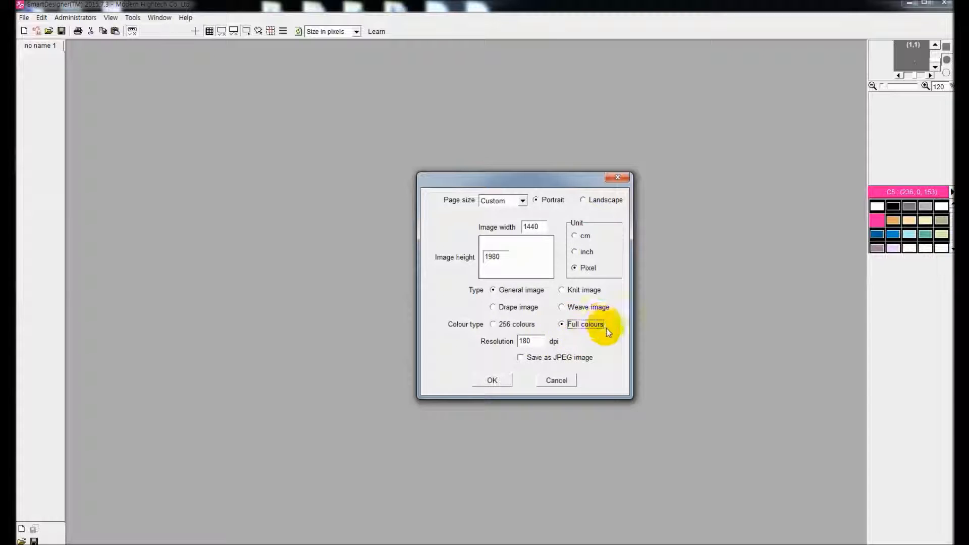
{"action": "left_click", "coordinate": [493, 380]}
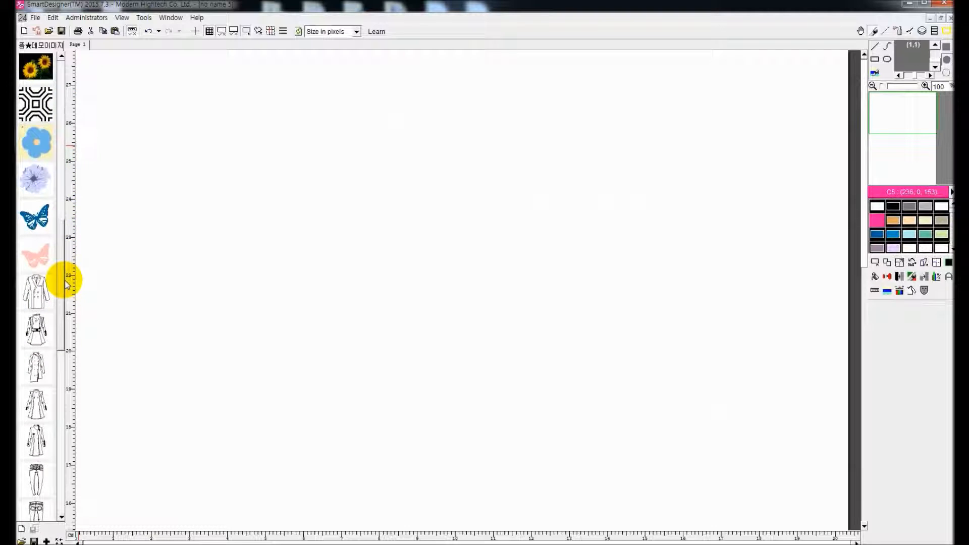
{"action": "mouse_move", "coordinate": [41, 189]}
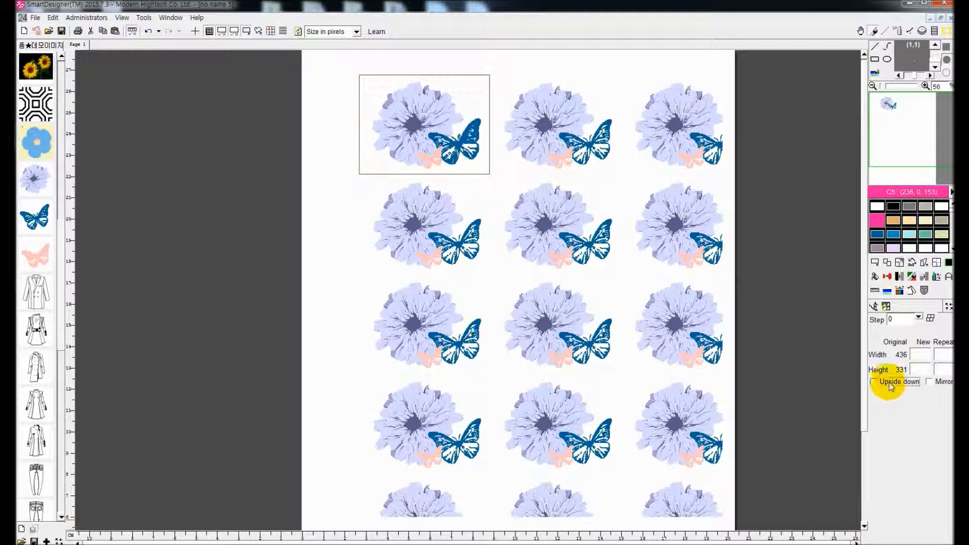
Tick Upside down to flip alternate repeat rows, then exit the repeat
{"action": "left_click", "coordinate": [873, 382]}
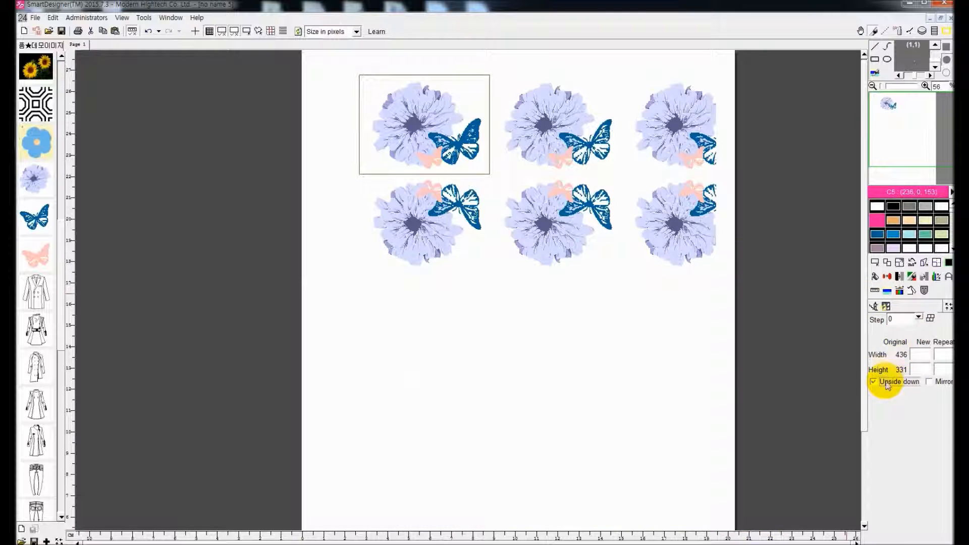
{"action": "left_click", "coordinate": [929, 382]}
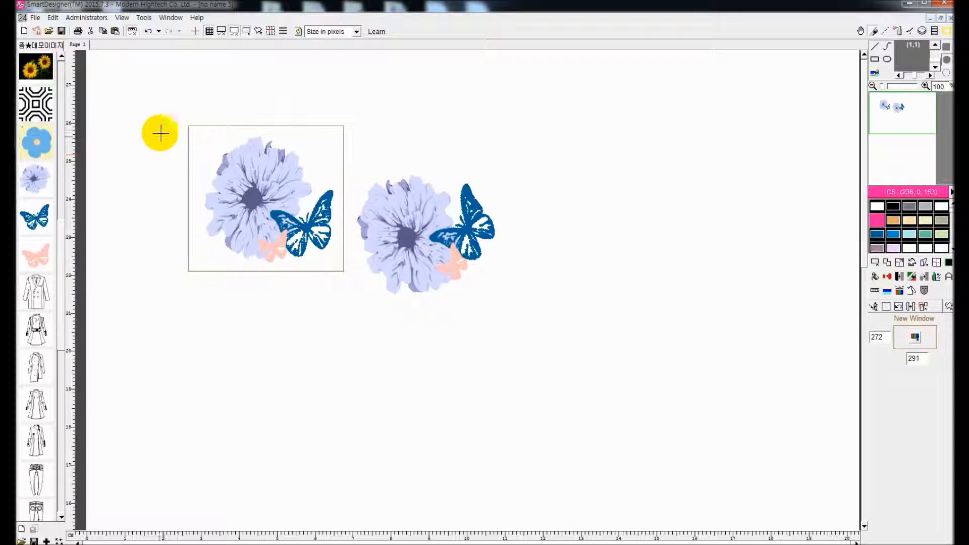
Repeat both motifs with Mirror, exit the preview, and recolour blue butterflies pink
{"action": "left_click_drag", "start_coordinate": [159, 133], "coordinate": [509, 319]}
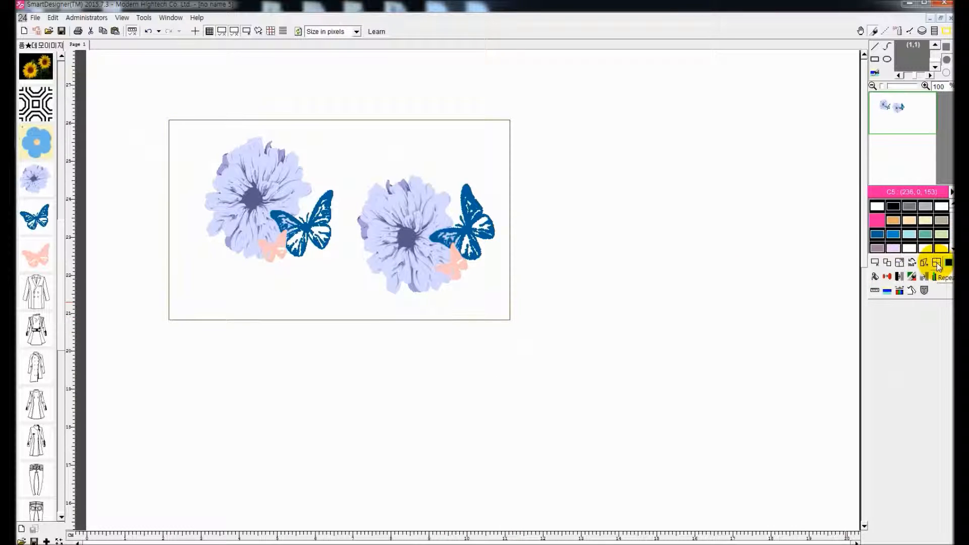
{"action": "left_click", "coordinate": [936, 263]}
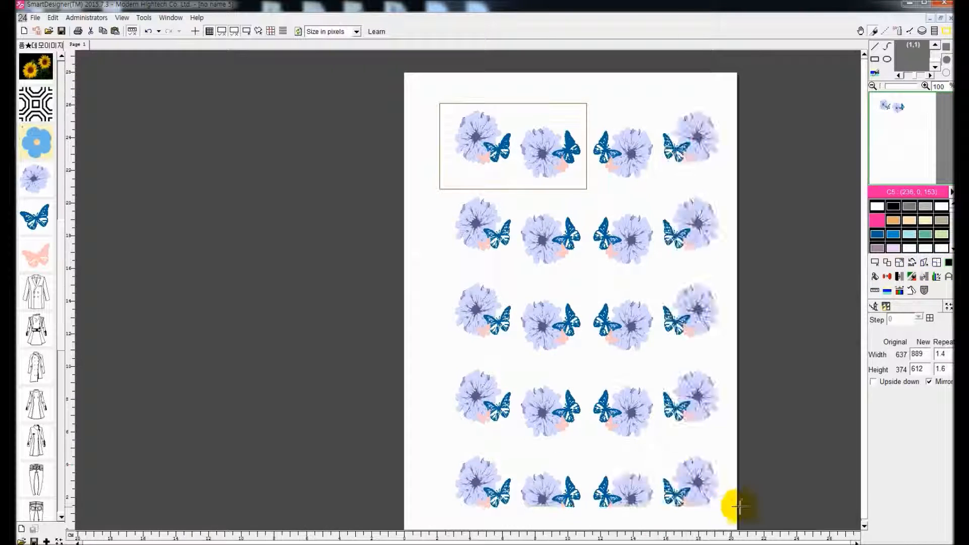
{"action": "right_click", "coordinate": [738, 507]}
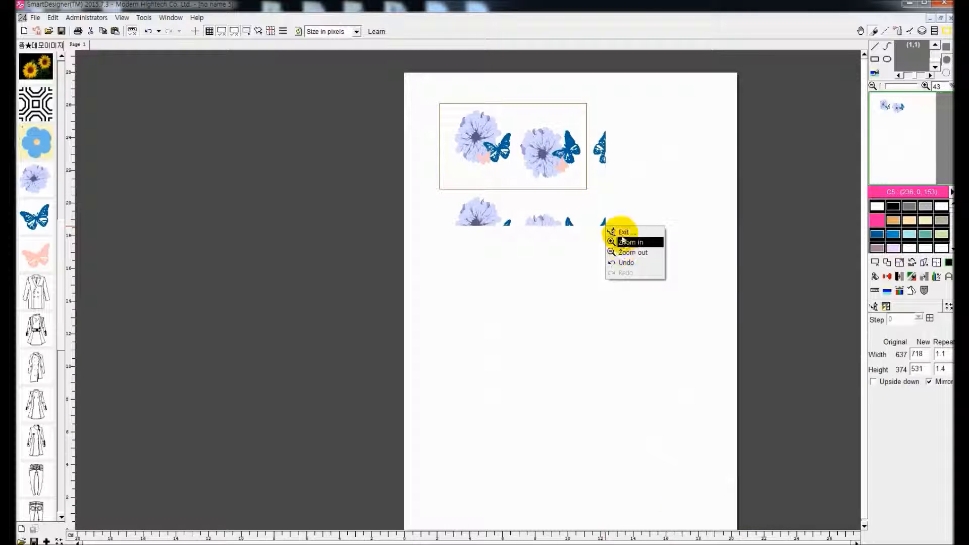
{"action": "left_click", "coordinate": [630, 241]}
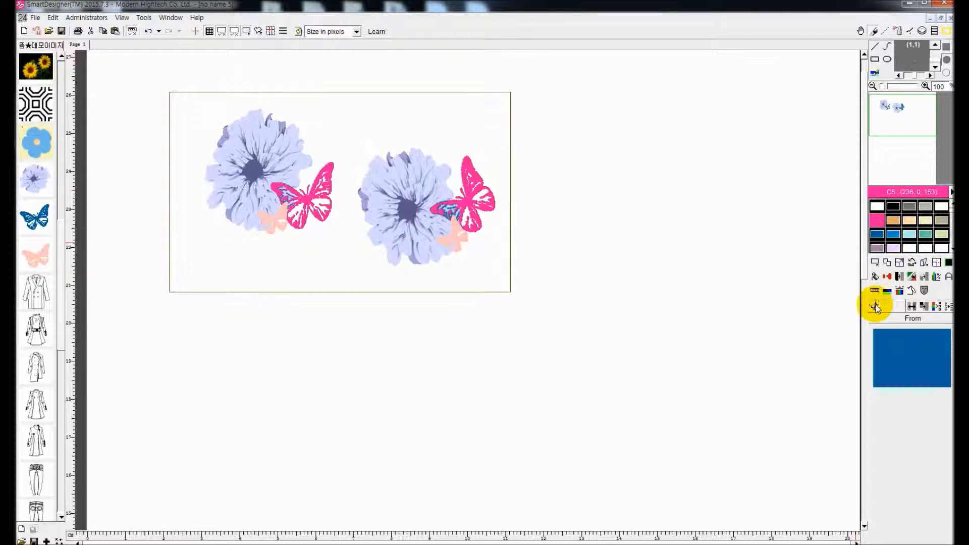
{"action": "left_click", "coordinate": [876, 307]}
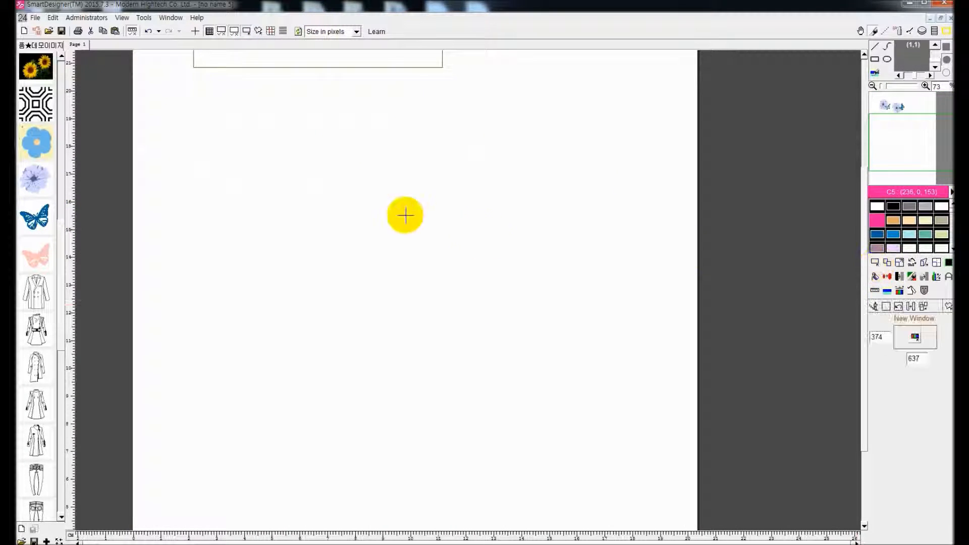
Mark an empty block near page centre and paste the copied blue butterfly into it
{"action": "left_click_drag", "start_coordinate": [405, 215], "coordinate": [525, 346]}
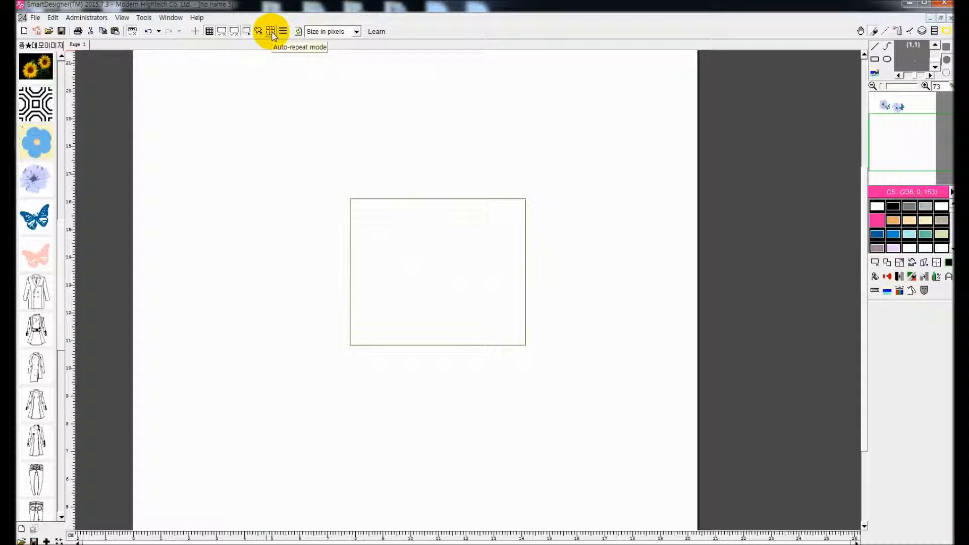
{"action": "right_click", "coordinate": [35, 217]}
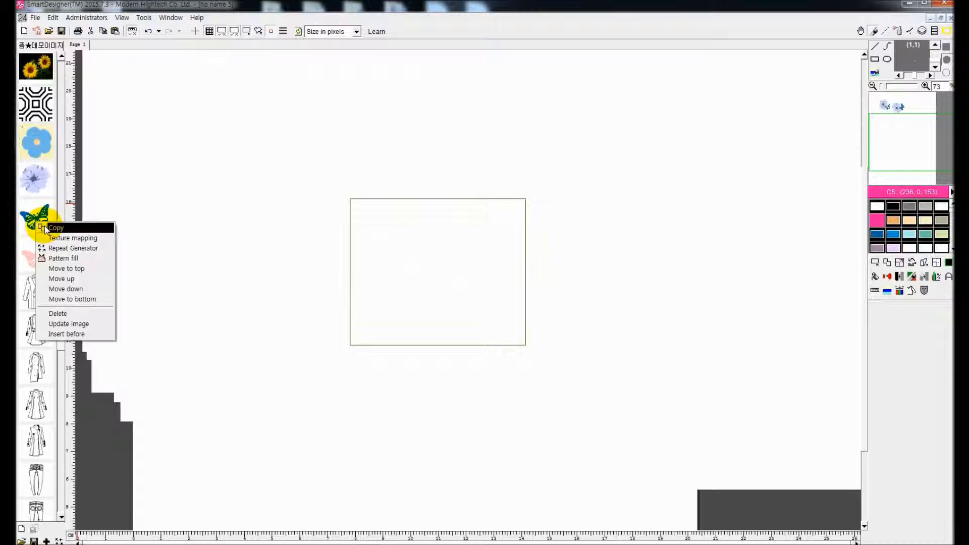
{"action": "left_click", "coordinate": [73, 248]}
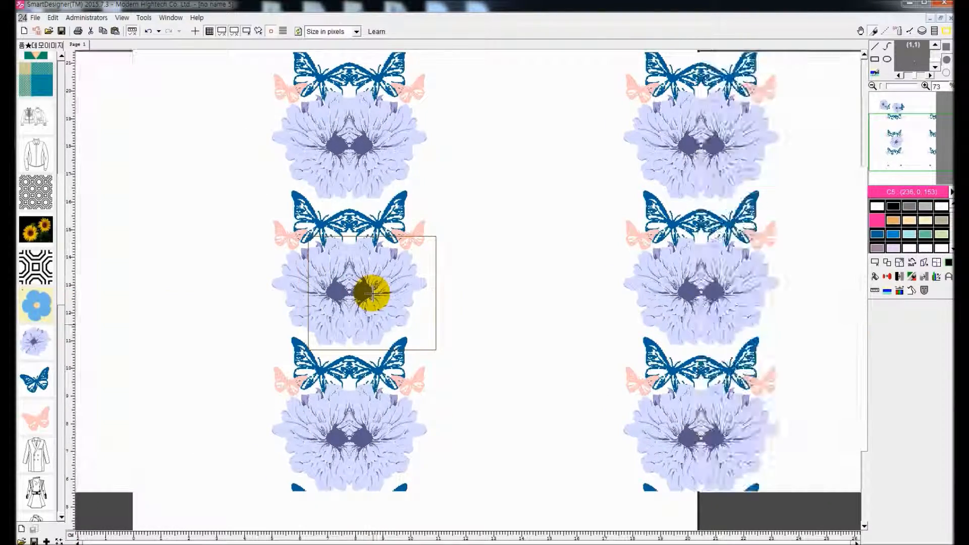
{"action": "left_click", "coordinate": [270, 31]}
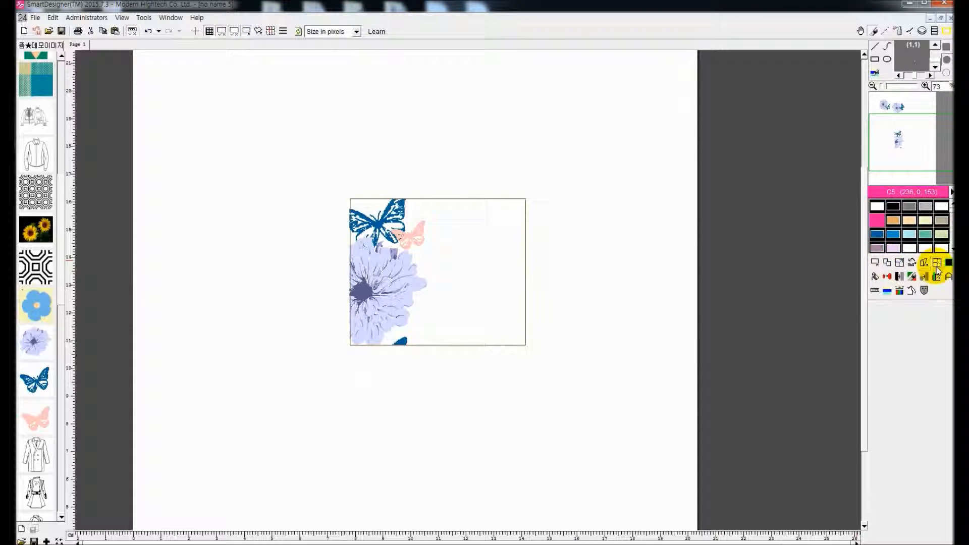
Repeat the block across the page and toggle Auto-repeat mode, leaving paired flowers
{"action": "left_click", "coordinate": [937, 265]}
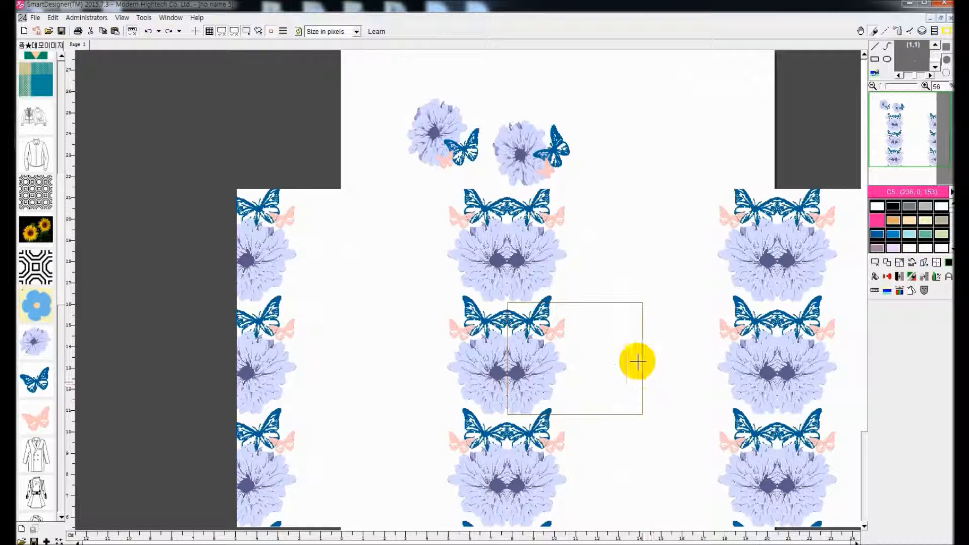
{"action": "scroll", "scroll_direction": "down", "scroll_amount": 3}
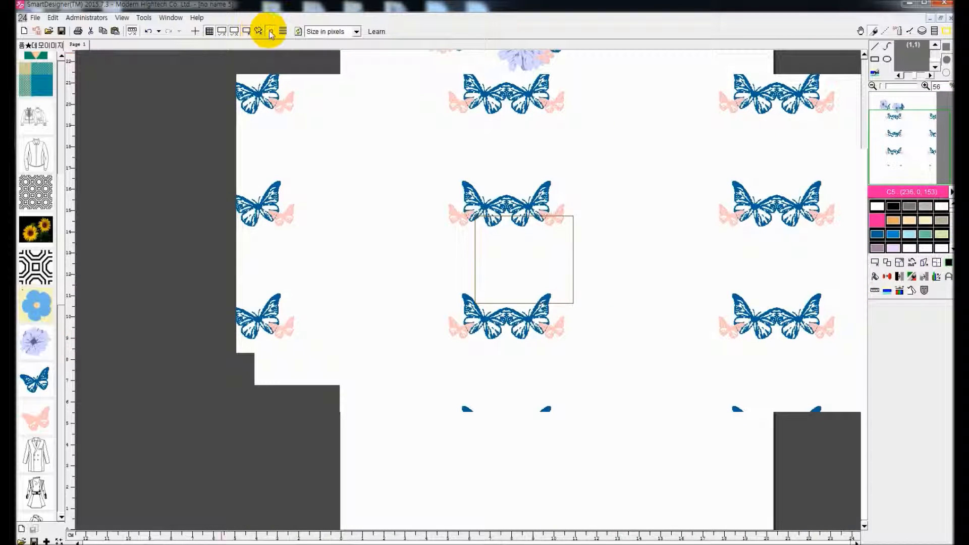
{"action": "left_click", "coordinate": [271, 32]}
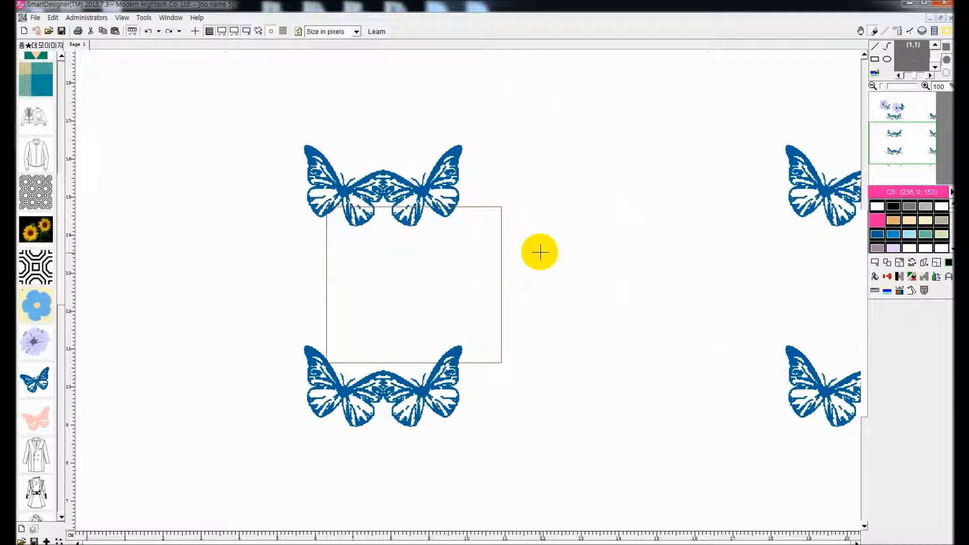
{"action": "scroll", "scroll_direction": "down", "scroll_amount": 3}
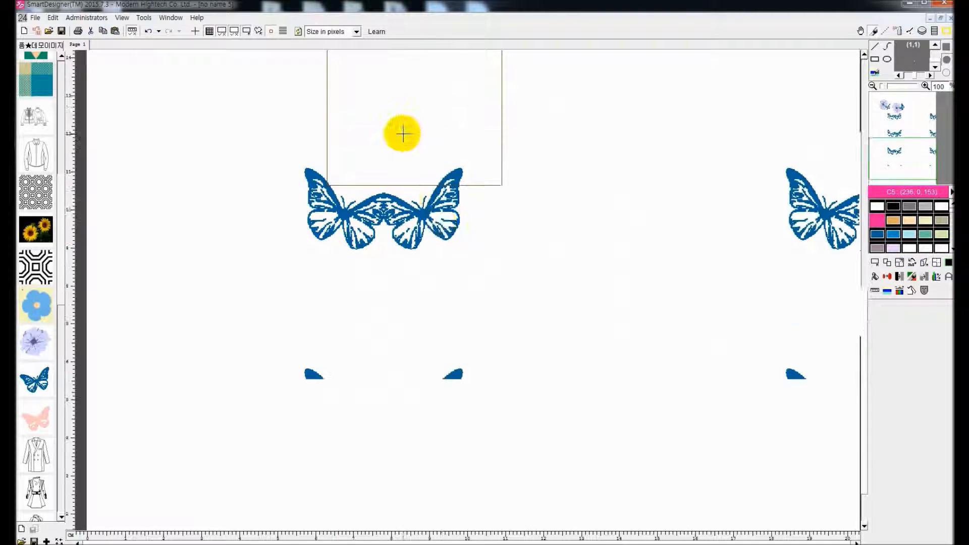
{"action": "left_click", "coordinate": [275, 31]}
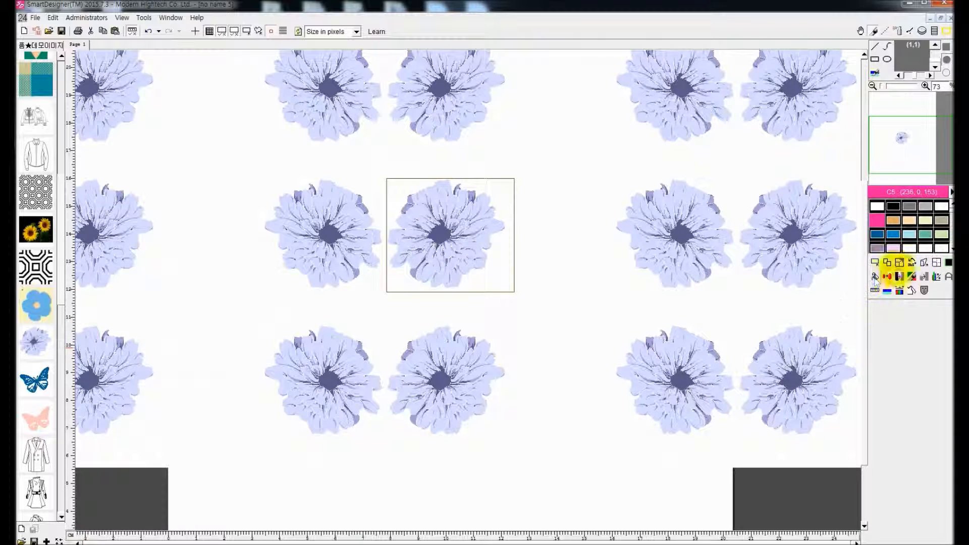
Place a blue butterfly over the flower's lower right and switch off Auto-repeat mode
{"action": "left_click", "coordinate": [899, 276]}
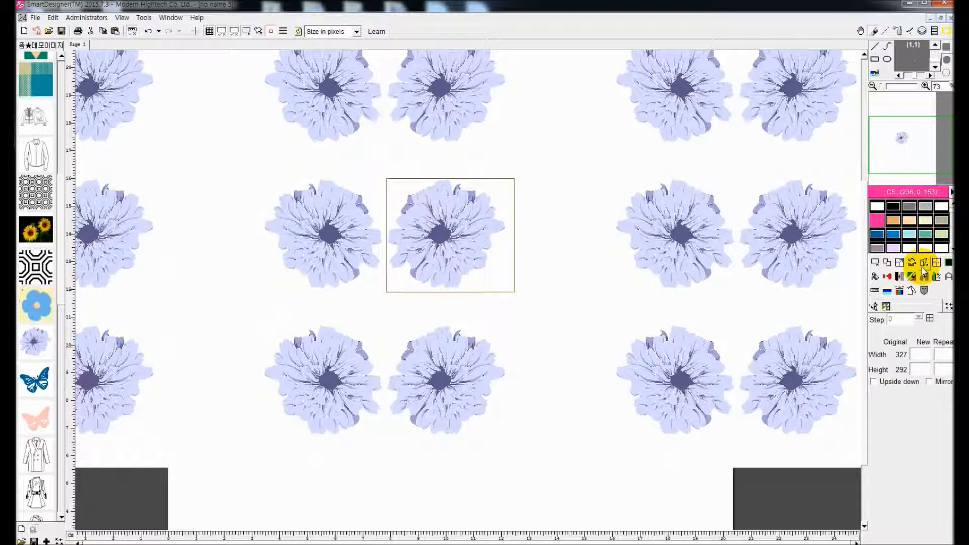
{"action": "left_click", "coordinate": [876, 262]}
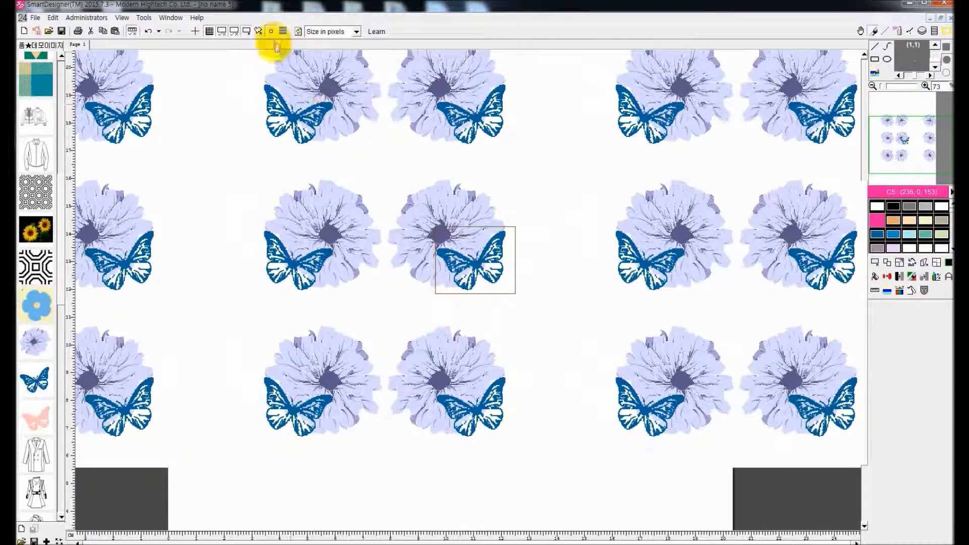
{"action": "left_click", "coordinate": [270, 31]}
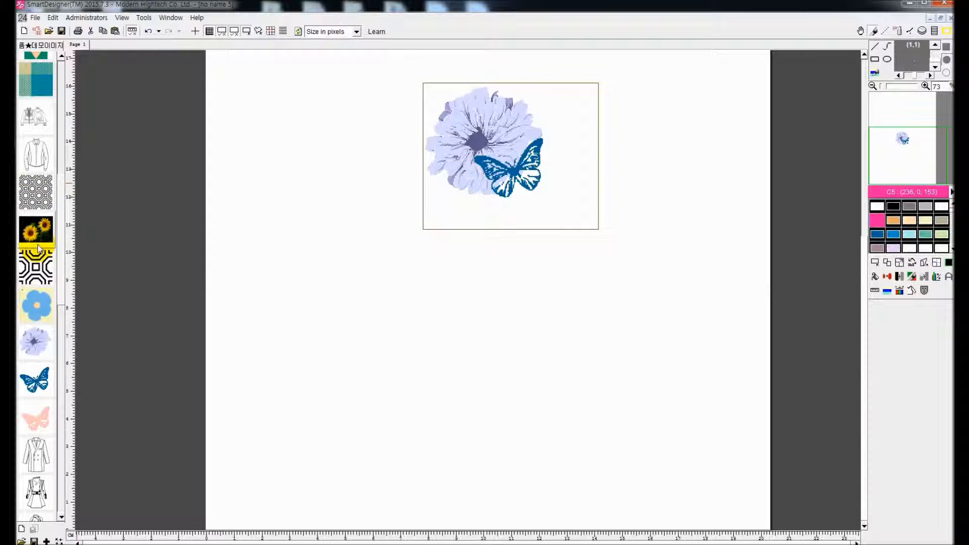
Generate flower tile repeat layouts with the chosen half-drop and half-shift offsets
{"action": "right_click", "coordinate": [35, 266]}
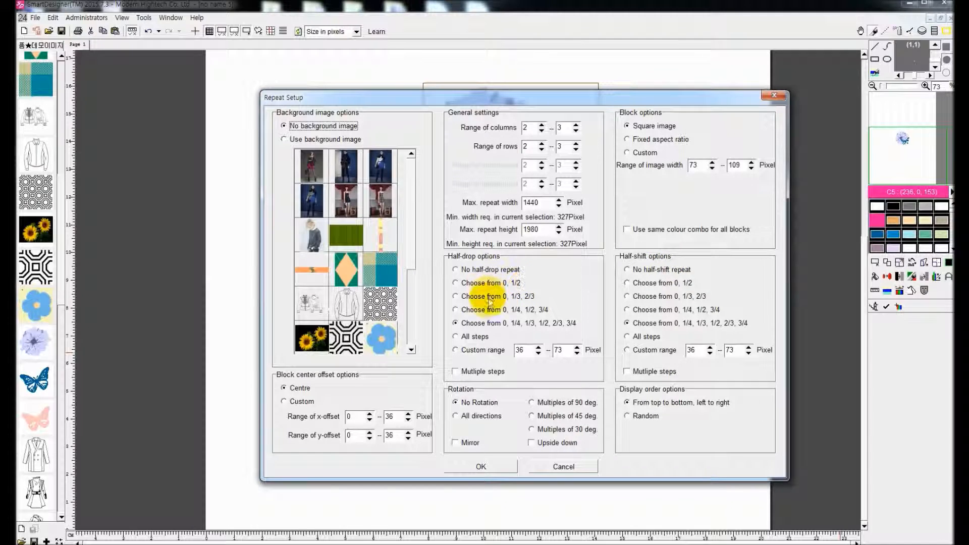
{"action": "left_click", "coordinate": [455, 310]}
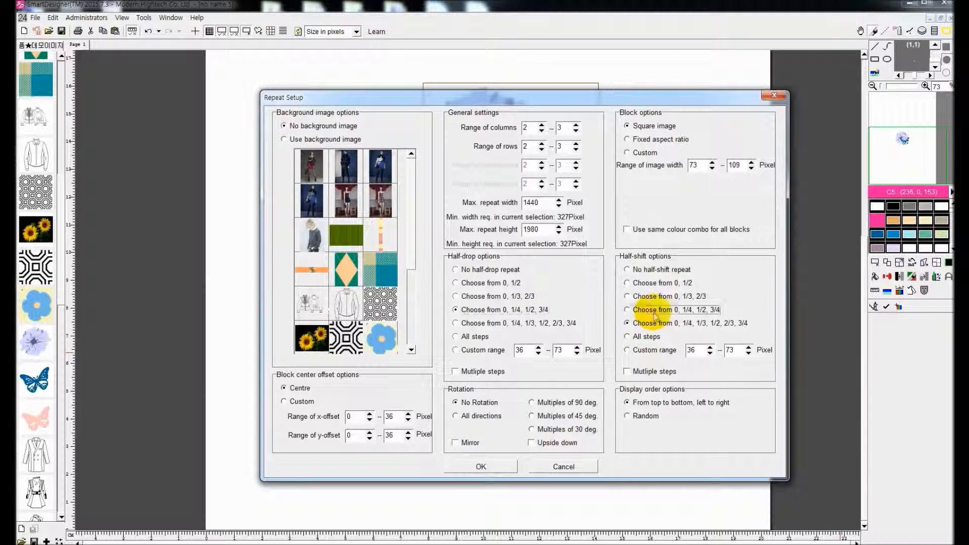
{"action": "left_click", "coordinate": [481, 466]}
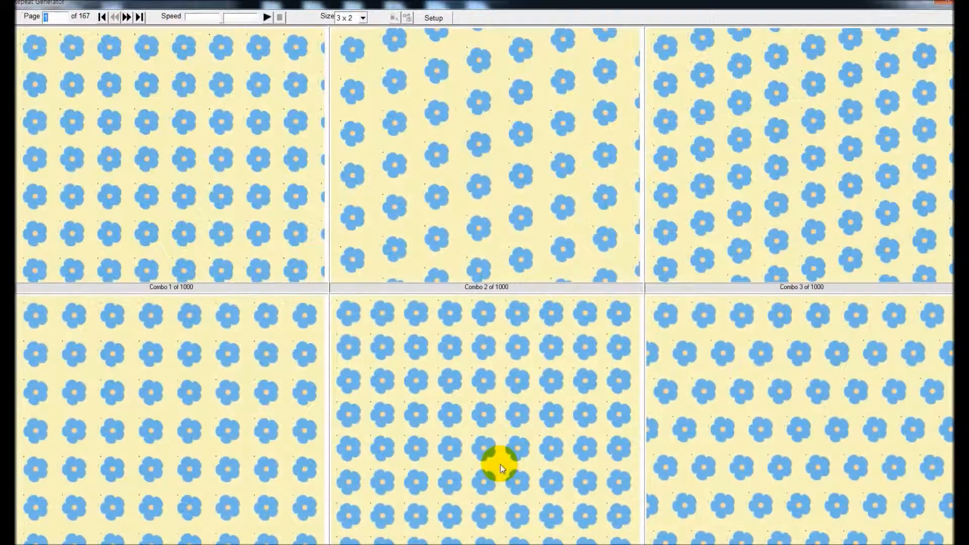
Change the thumbnail size to 10x6 then 9x5, page forward, and export a chosen flower combo
{"action": "left_click", "coordinate": [361, 18]}
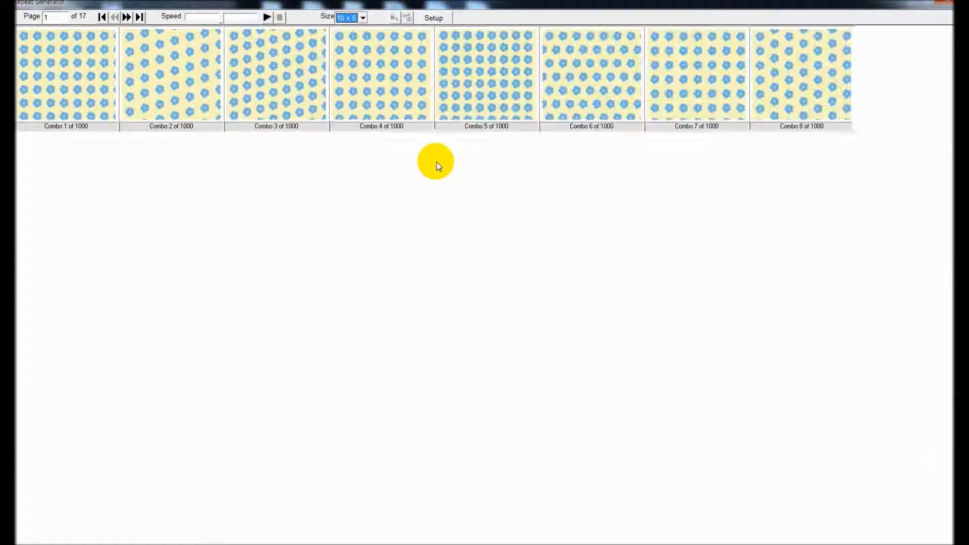
{"action": "left_click", "coordinate": [127, 16]}
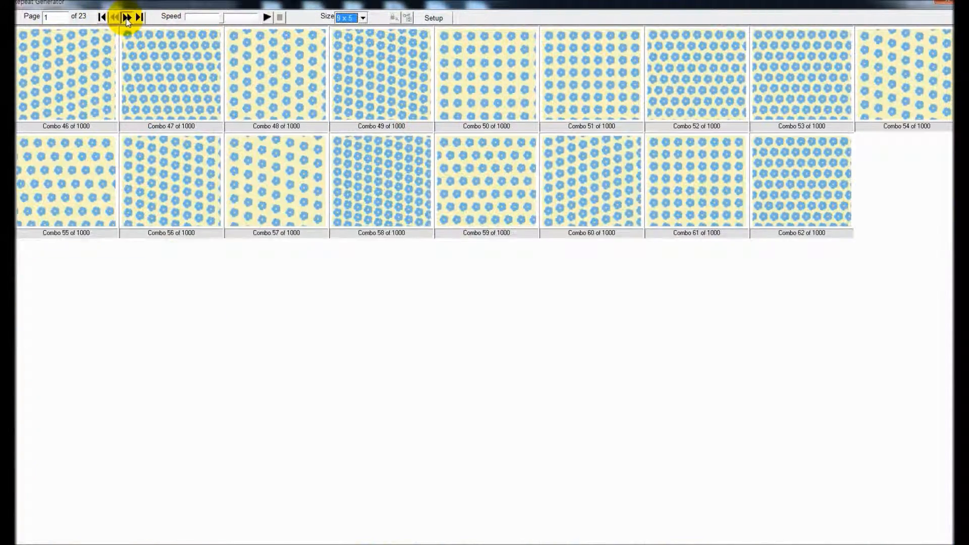
{"action": "left_click", "coordinate": [127, 16]}
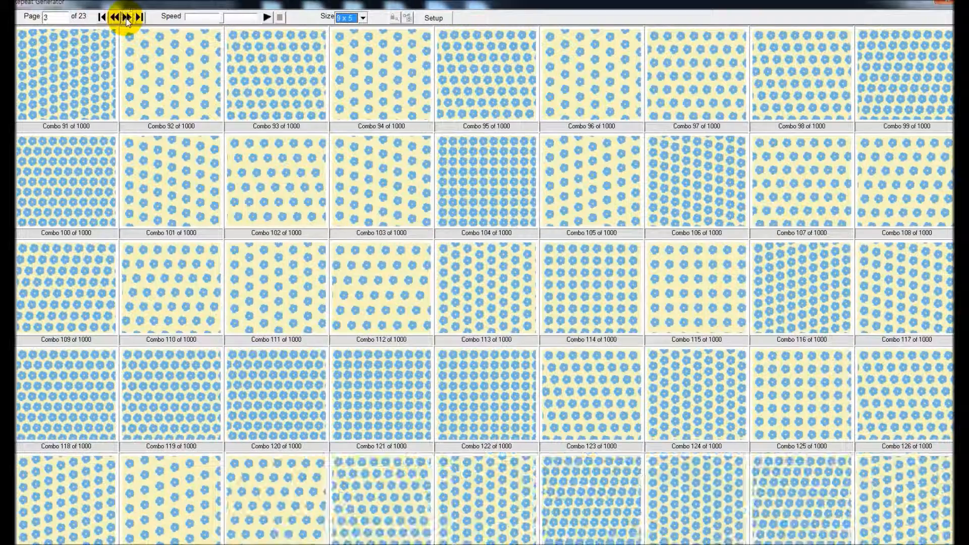
{"action": "left_click", "coordinate": [129, 17]}
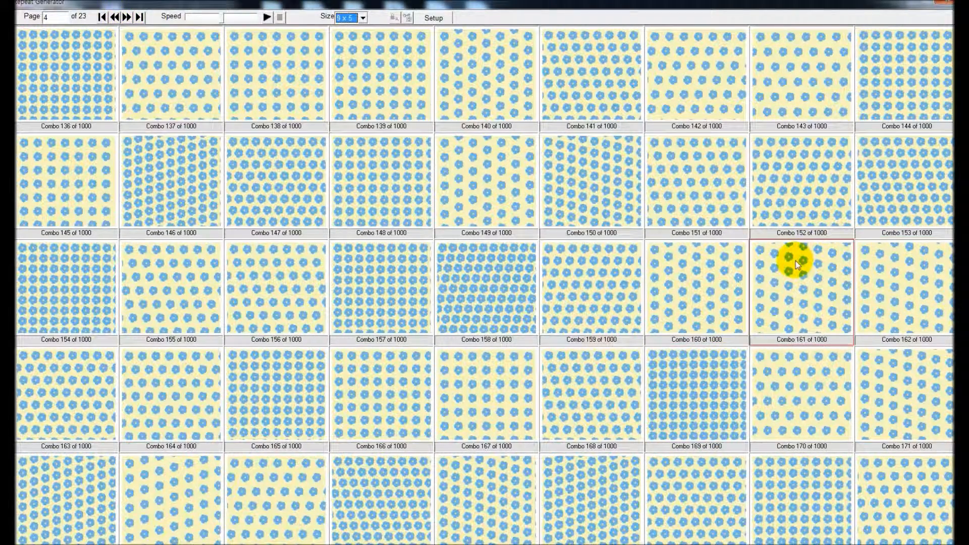
{"action": "right_click", "coordinate": [489, 291]}
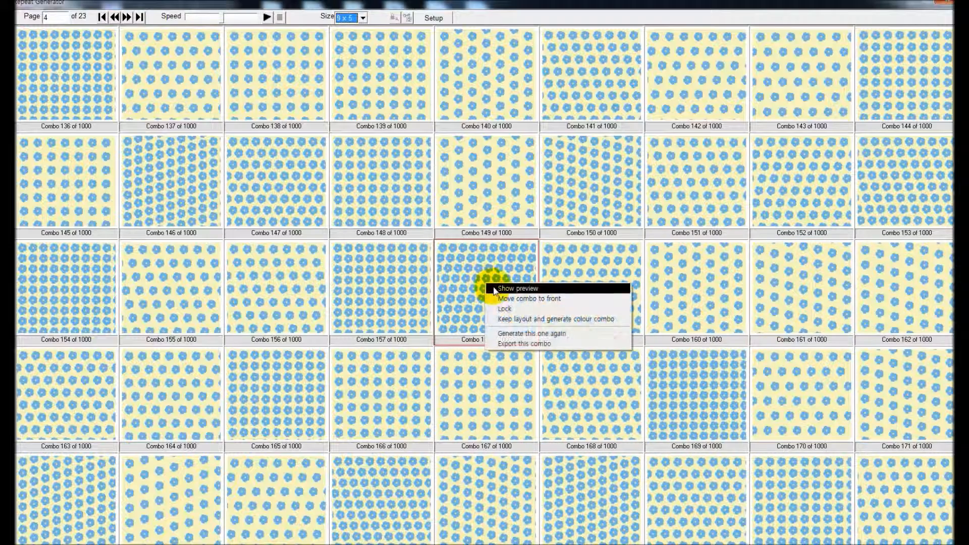
{"action": "left_click", "coordinate": [517, 289]}
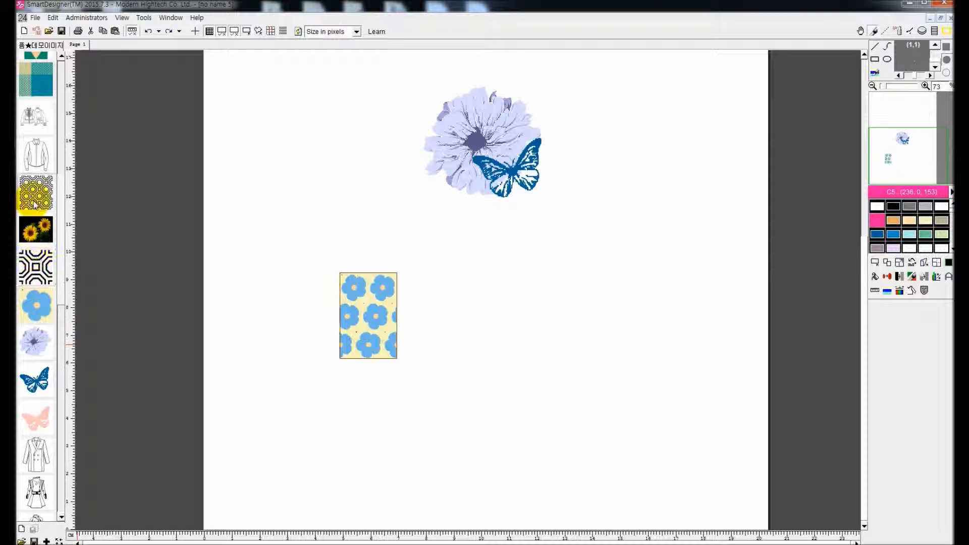
Place the black octagon pattern and snap the four repeat-frame corners onto squares
{"action": "left_click_drag", "start_coordinate": [35, 192], "coordinate": [558, 362]}
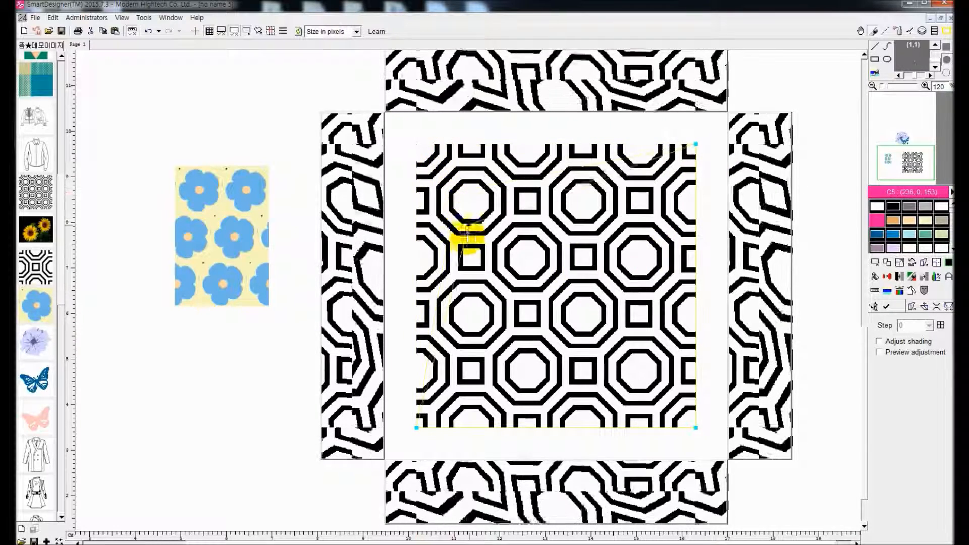
{"action": "left_click_drag", "start_coordinate": [470, 238], "coordinate": [650, 173]}
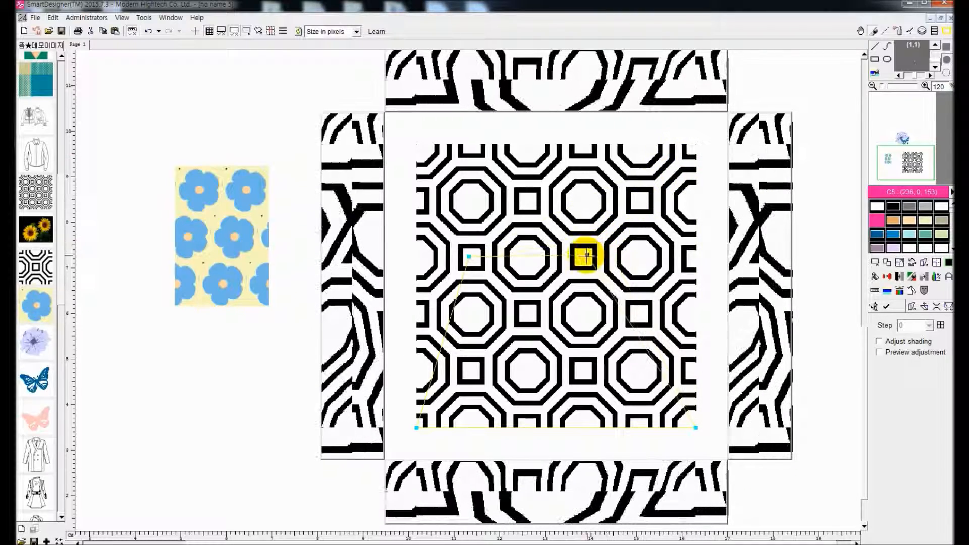
{"action": "left_click_drag", "start_coordinate": [584, 257], "coordinate": [420, 427]}
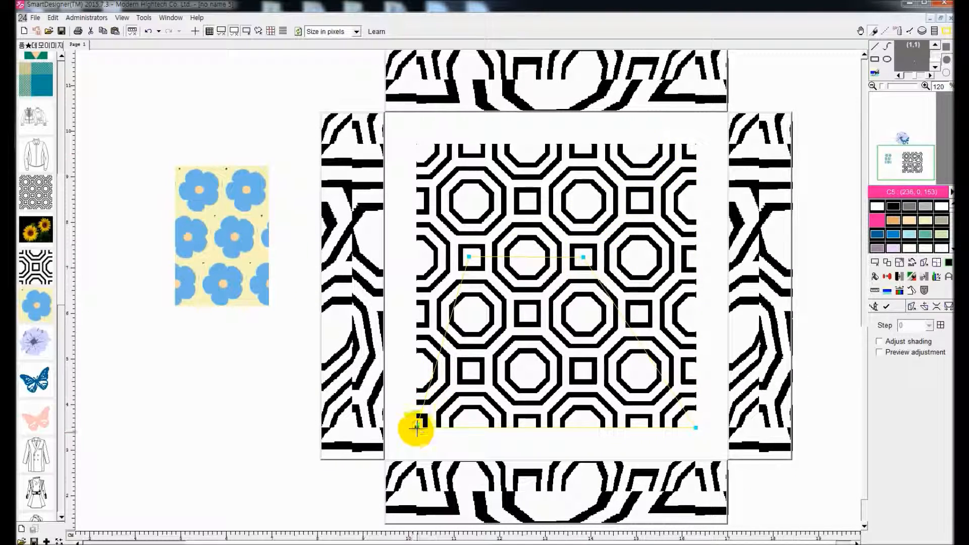
{"action": "left_click_drag", "start_coordinate": [421, 426], "coordinate": [470, 371]}
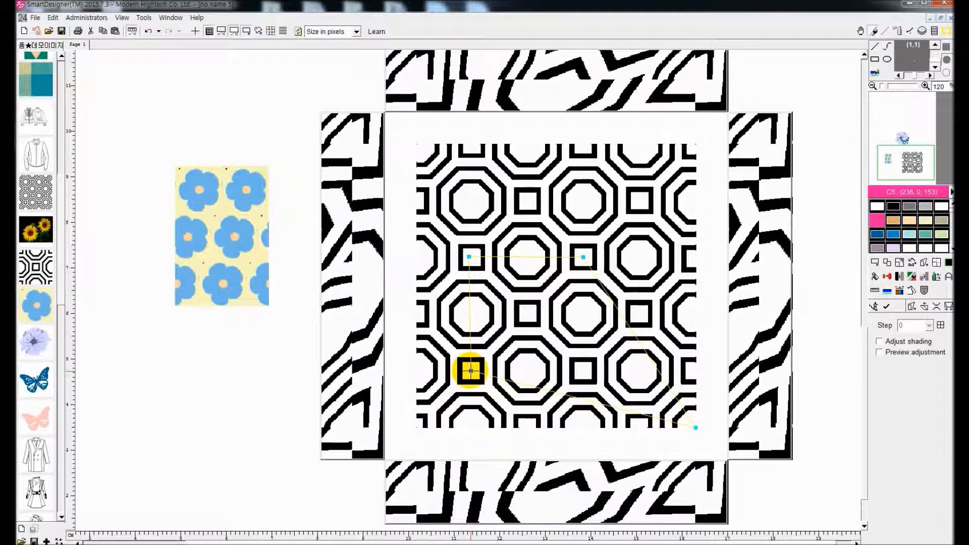
{"action": "left_click_drag", "start_coordinate": [470, 371], "coordinate": [581, 371]}
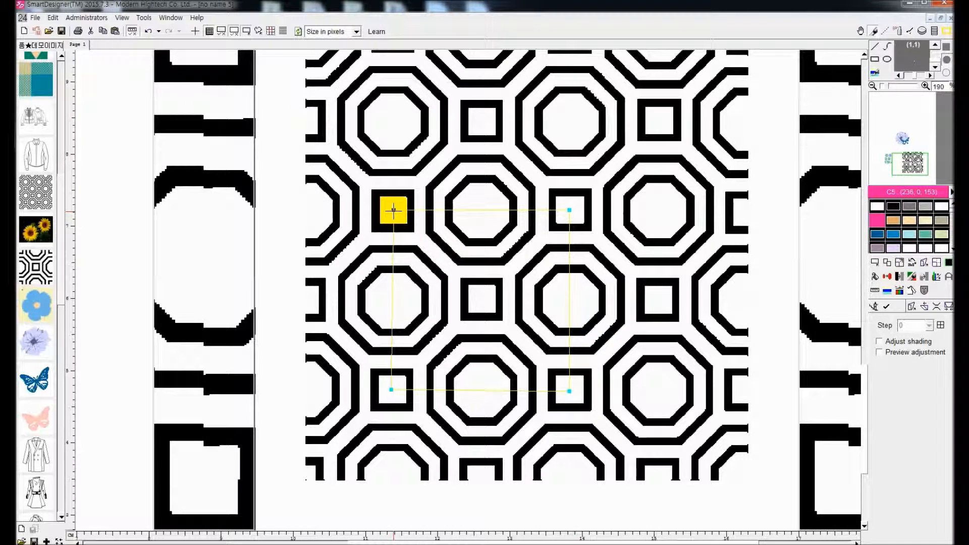
{"action": "left_click", "coordinate": [393, 389]}
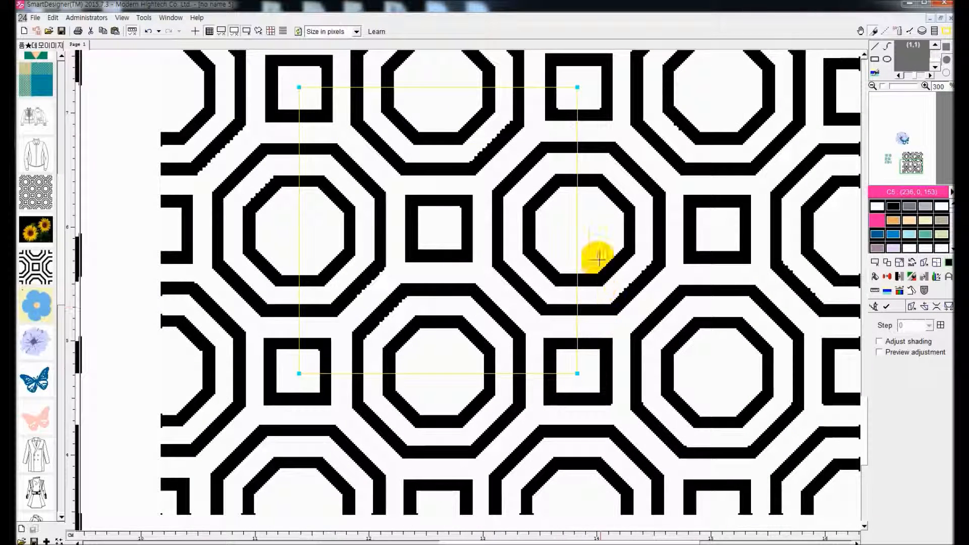
{"action": "mouse_move", "coordinate": [847, 339]}
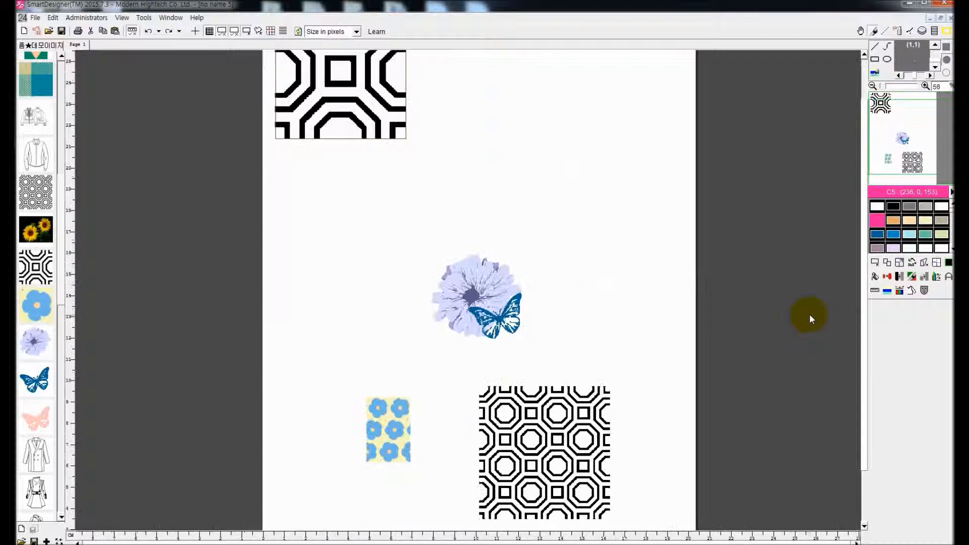
{"action": "mouse_move", "coordinate": [892, 290]}
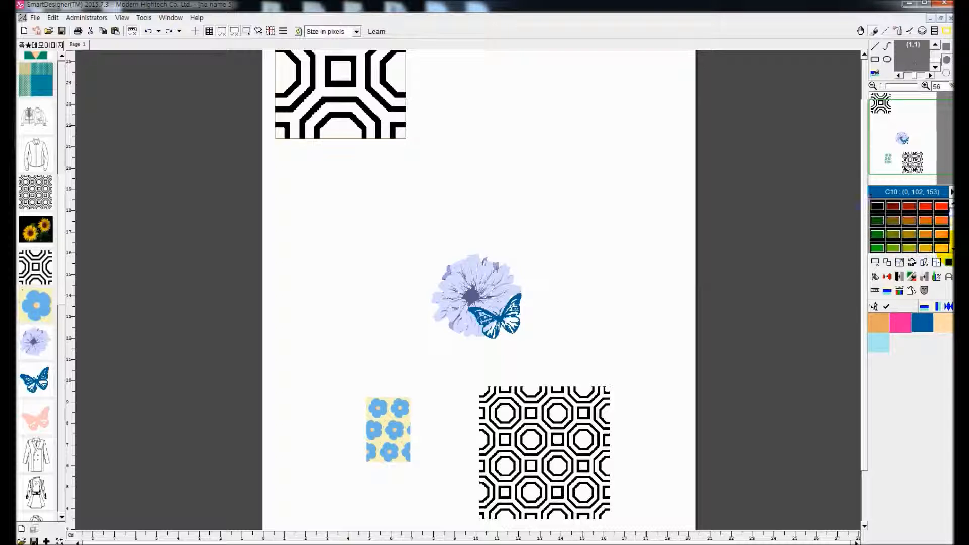
Generate check patterns with a reduced smallest checker size
{"action": "left_click", "coordinate": [914, 291]}
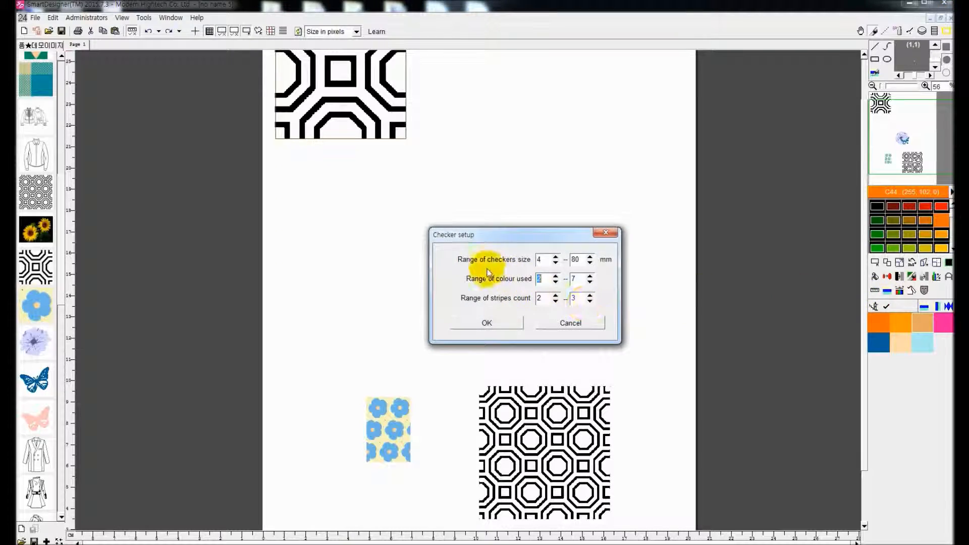
{"action": "left_click", "coordinate": [556, 262]}
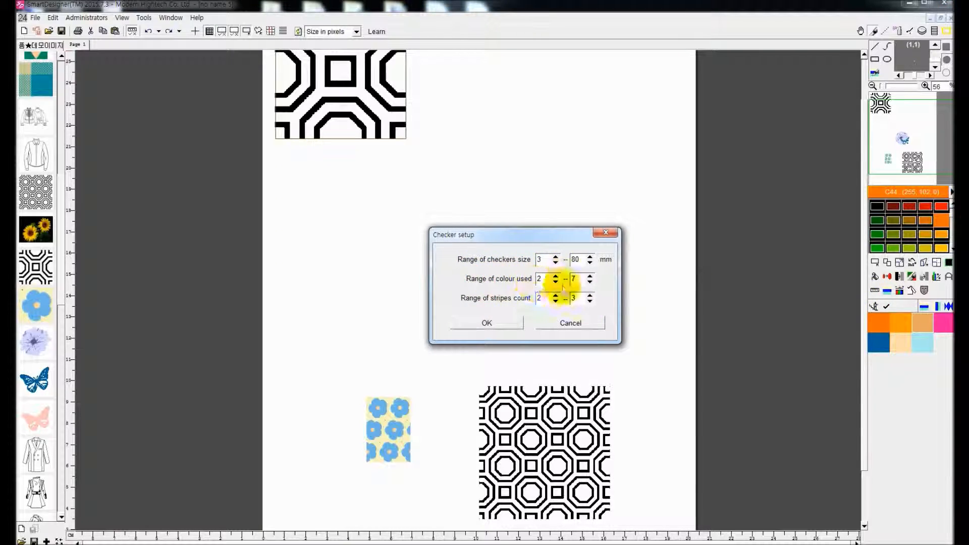
{"action": "left_click", "coordinate": [487, 322]}
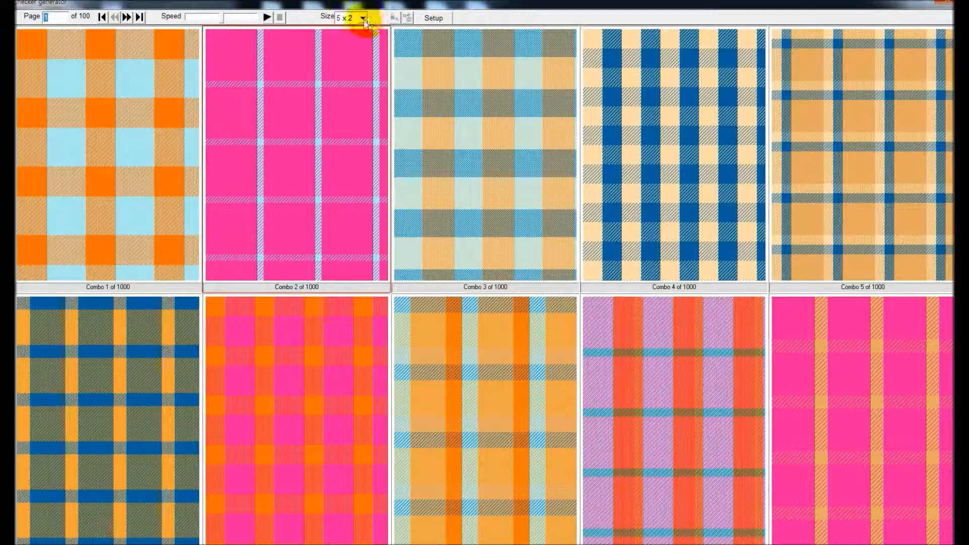
Show more check thumbnails, page forward, and lock a chosen check pattern
{"action": "left_click", "coordinate": [363, 17]}
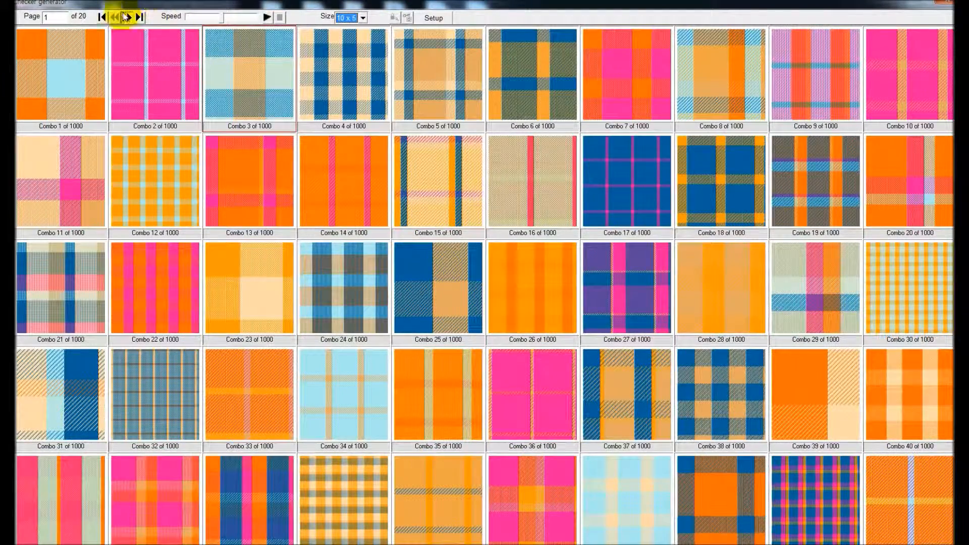
{"action": "left_click", "coordinate": [132, 16]}
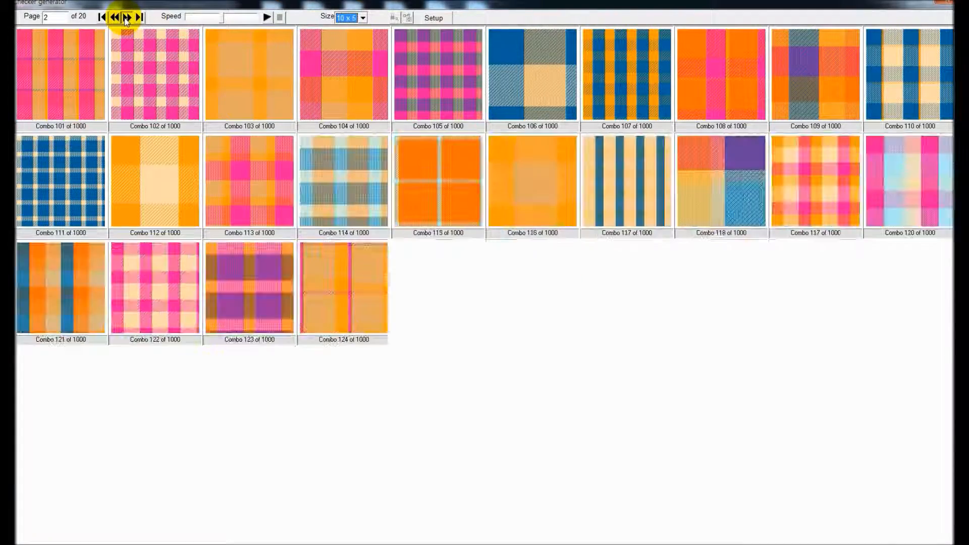
{"action": "left_click", "coordinate": [126, 17]}
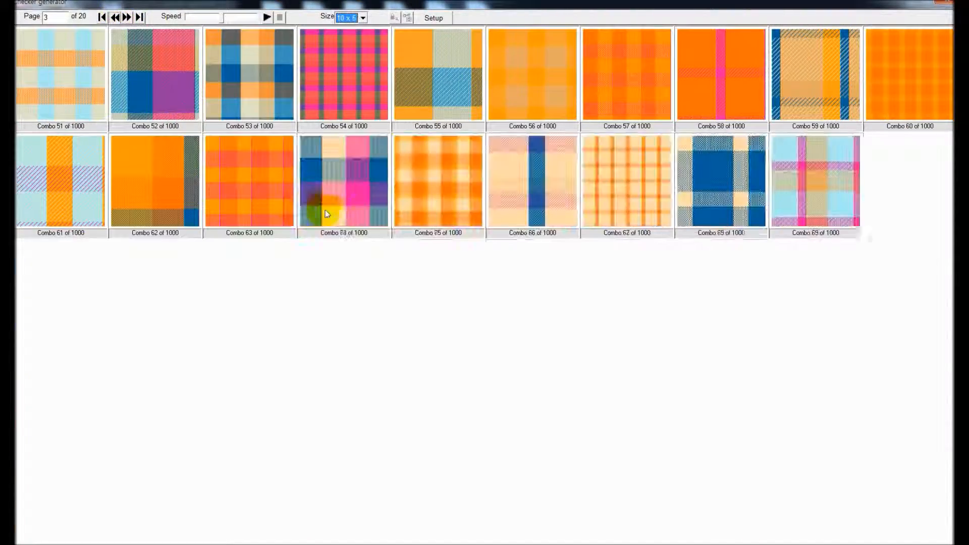
{"action": "right_click", "coordinate": [343, 181]}
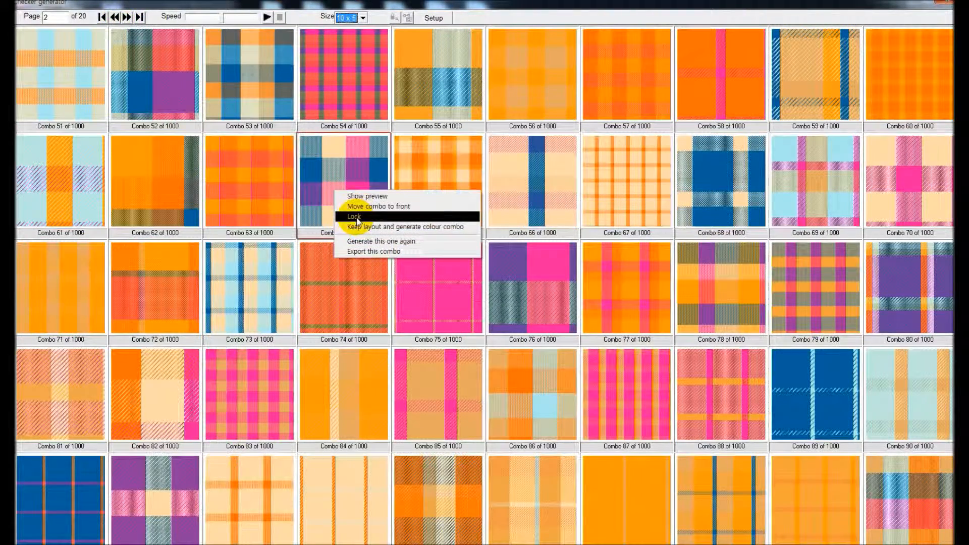
{"action": "left_click", "coordinate": [353, 217]}
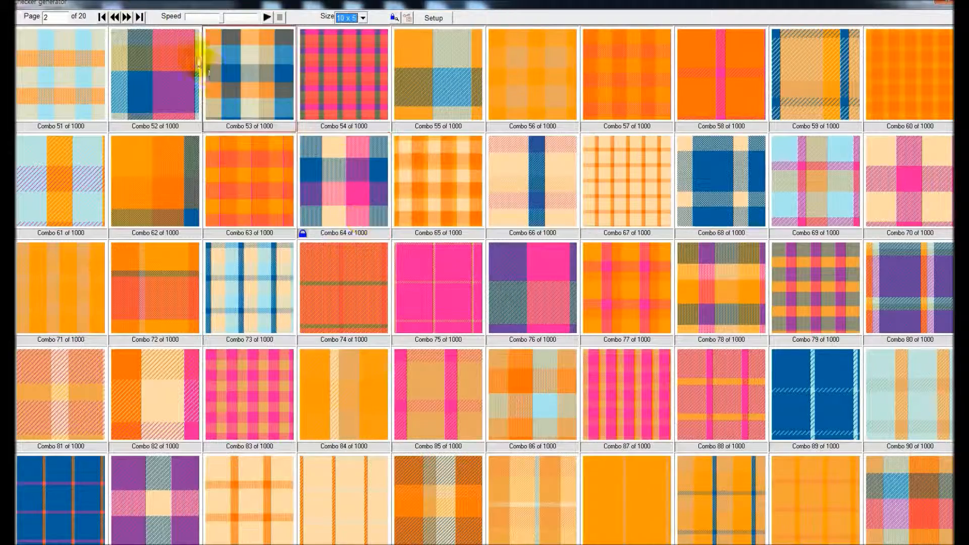
Page through check combinations pages 3 to 7 and beyond
{"action": "left_click", "coordinate": [124, 17]}
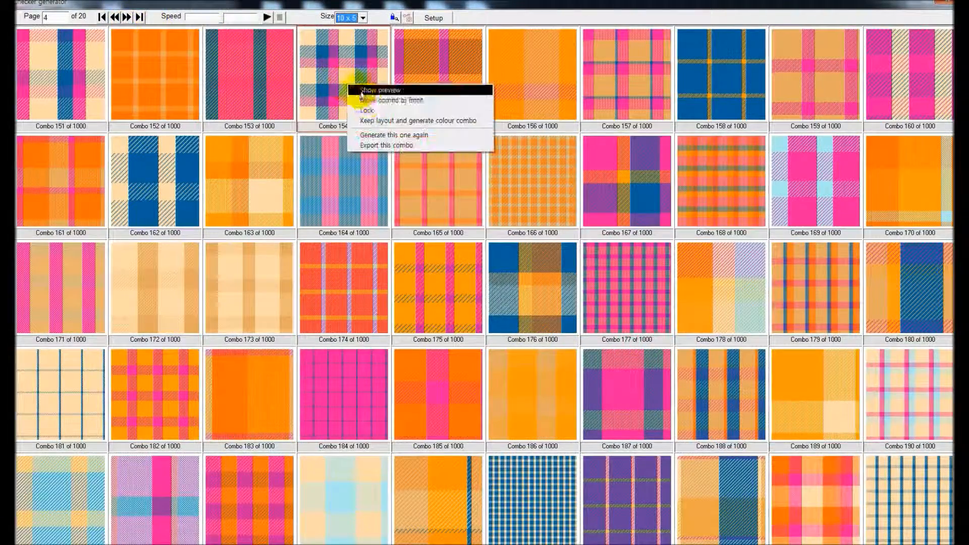
{"action": "left_click", "coordinate": [127, 17]}
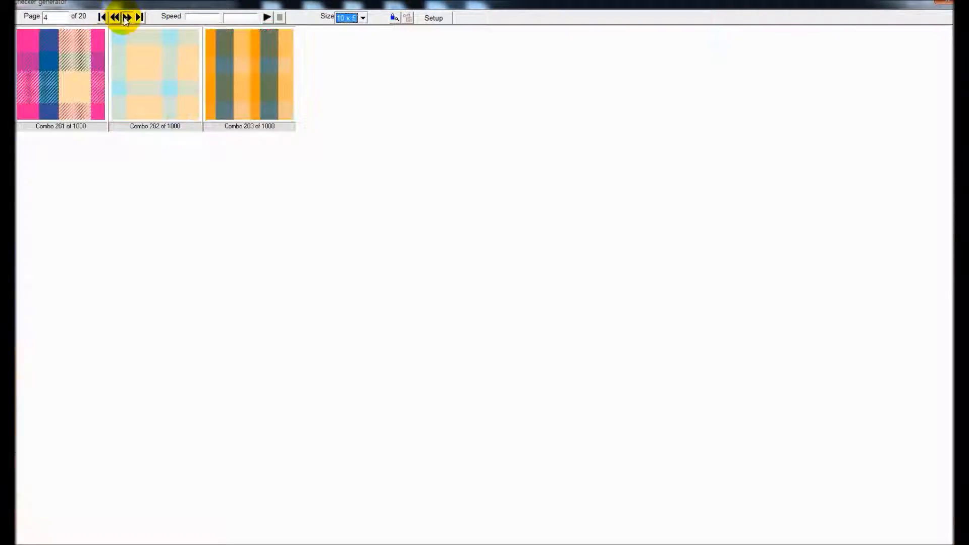
{"action": "left_click", "coordinate": [127, 16]}
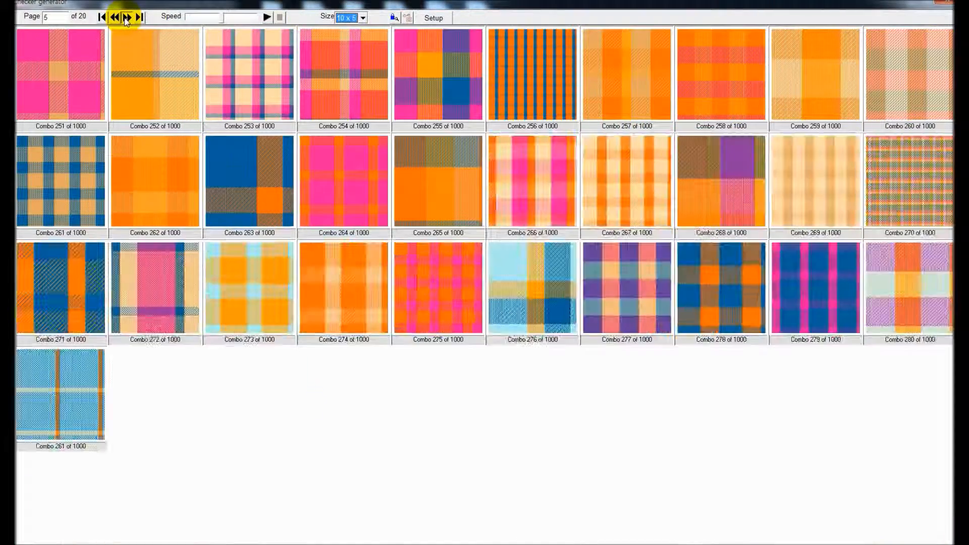
{"action": "left_click", "coordinate": [128, 17]}
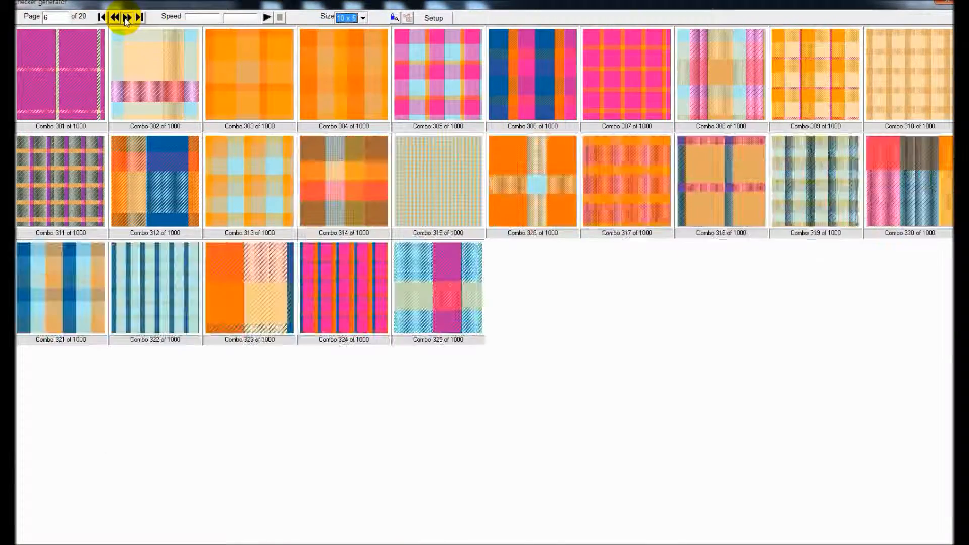
{"action": "left_click", "coordinate": [126, 16]}
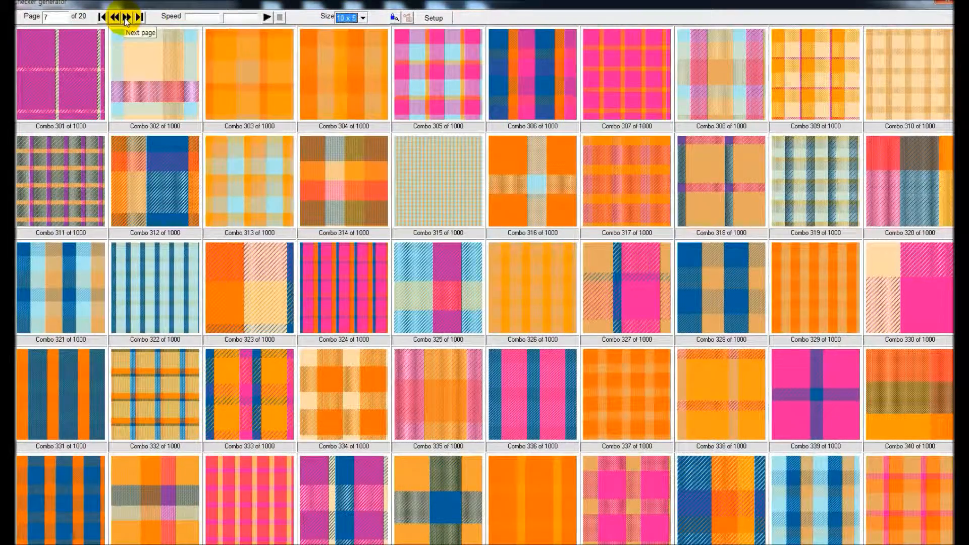
{"action": "left_click", "coordinate": [126, 17]}
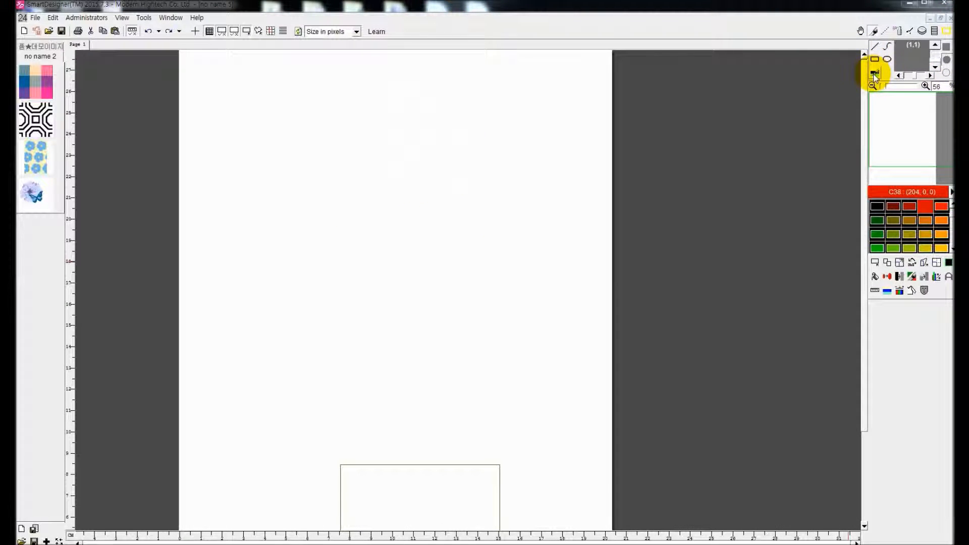
Build a stripe table of red 5 cm, pink 5 cm and yellow 2 cm bands
{"action": "left_click", "coordinate": [875, 76]}
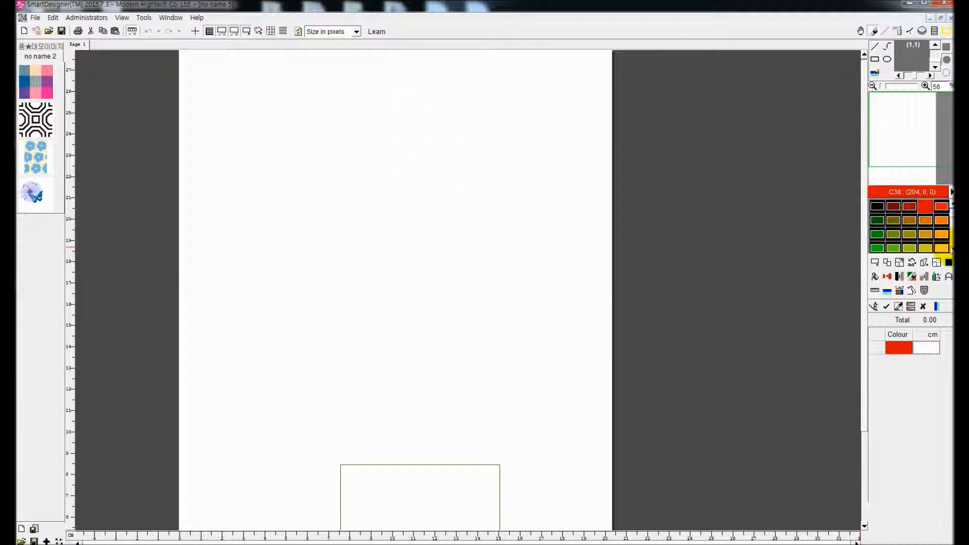
{"action": "type", "text": "5"}
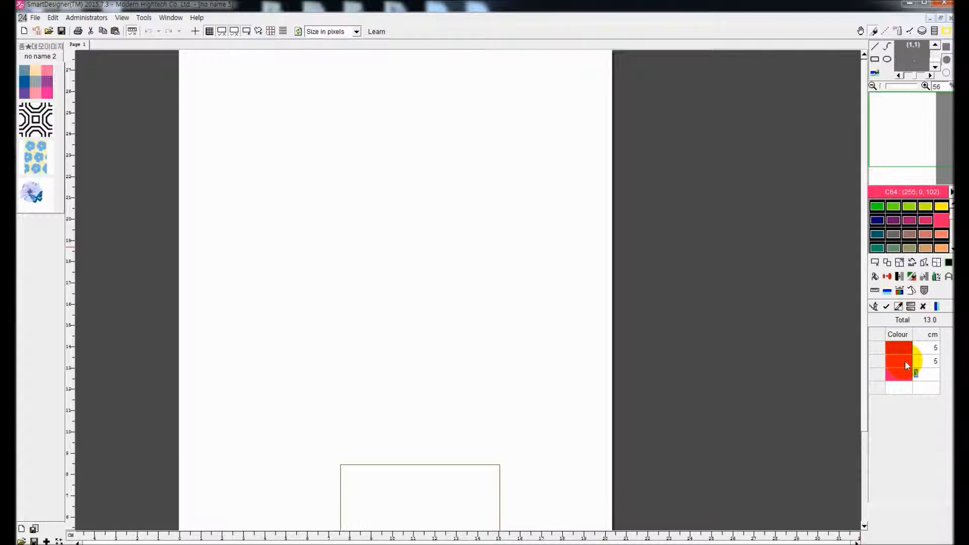
{"action": "right_click", "coordinate": [906, 365]}
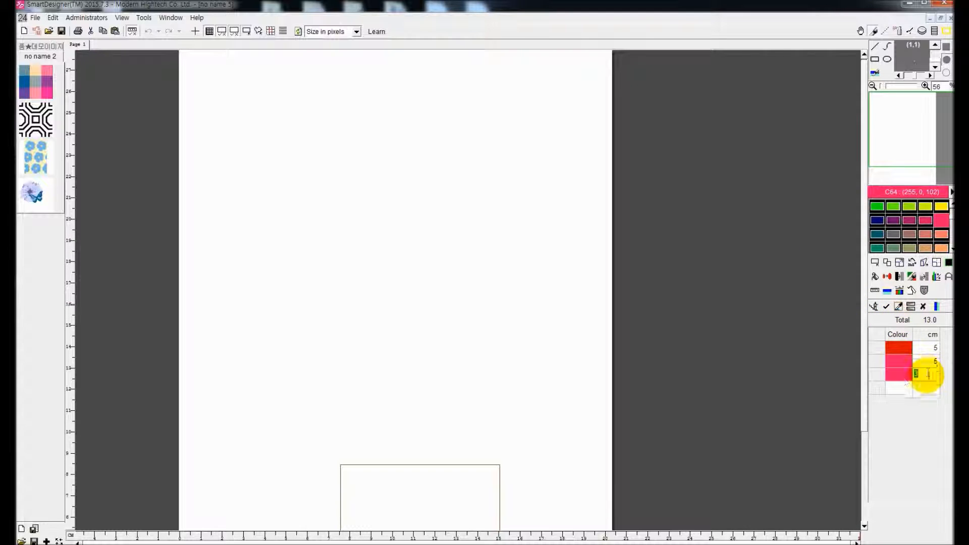
{"action": "type", "text": "2"}
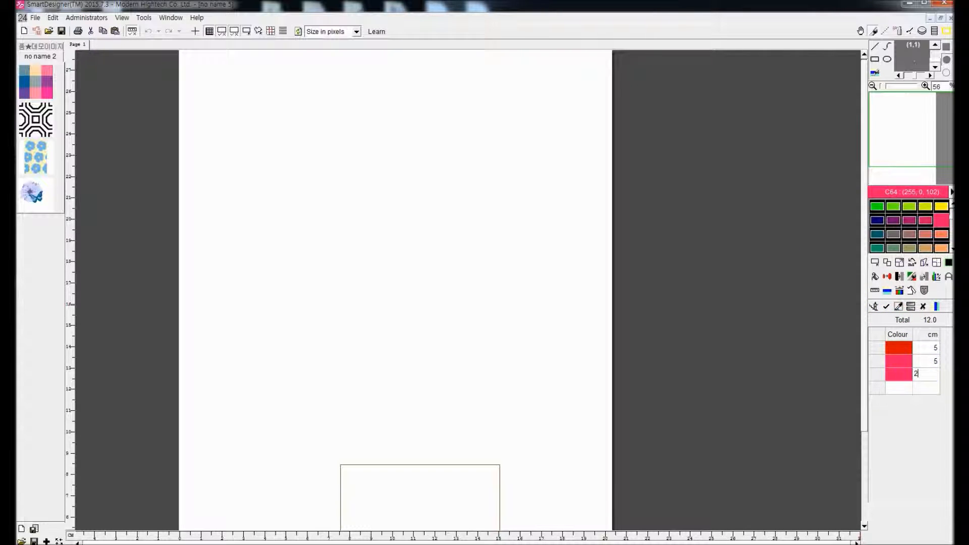
{"action": "left_click", "coordinate": [939, 213]}
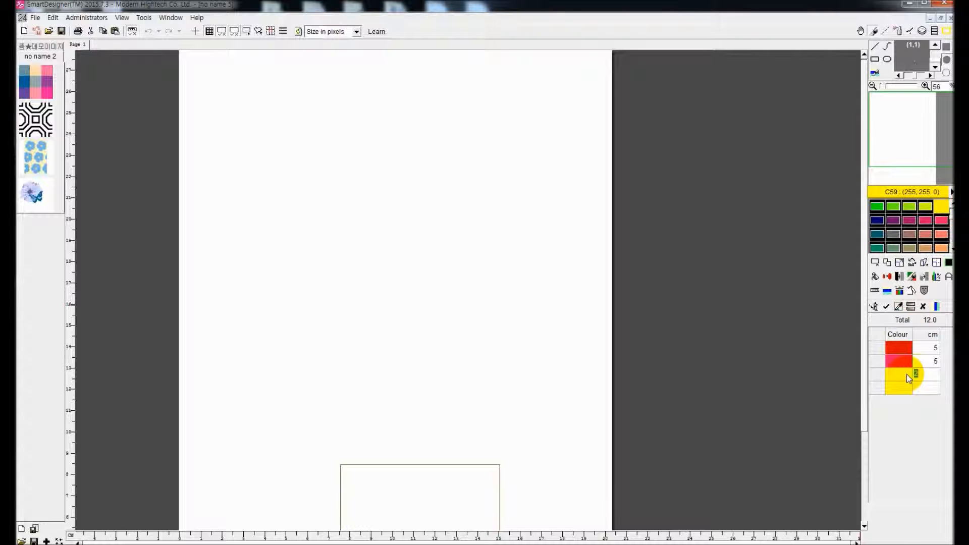
{"action": "left_click", "coordinate": [886, 306]}
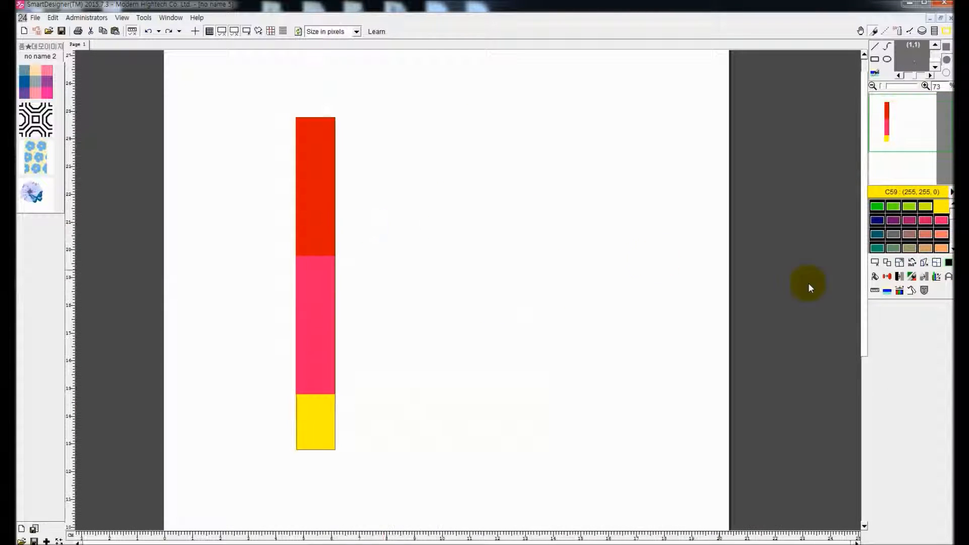
Reverse the stripe colours and generate a horizontal yellow, red, pink, yellow stripe block
{"action": "left_click", "coordinate": [937, 306]}
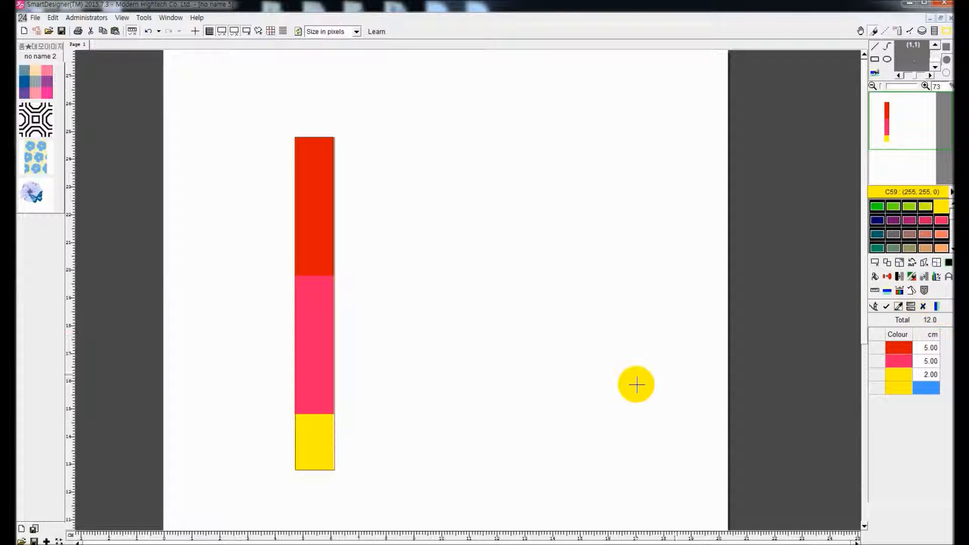
{"action": "left_click", "coordinate": [912, 306]}
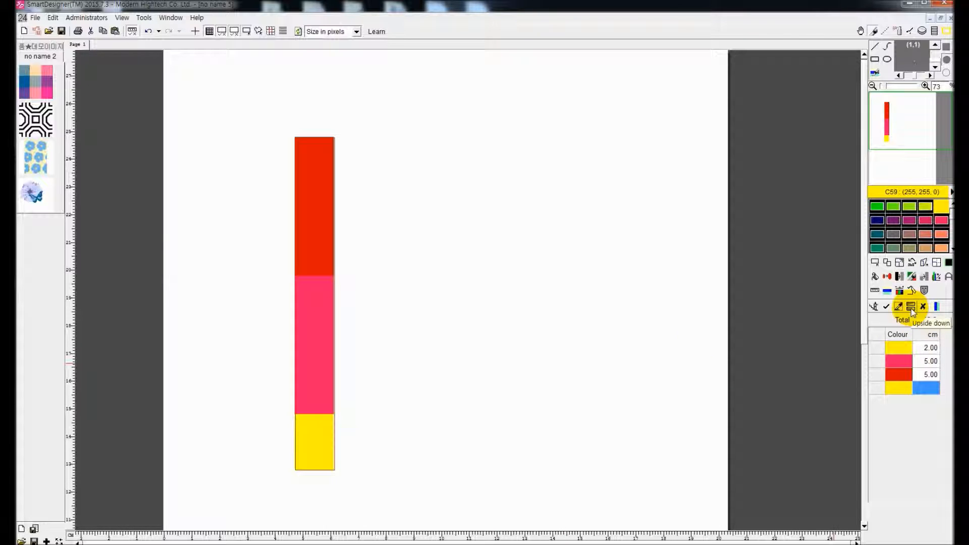
{"action": "left_click", "coordinate": [911, 306]}
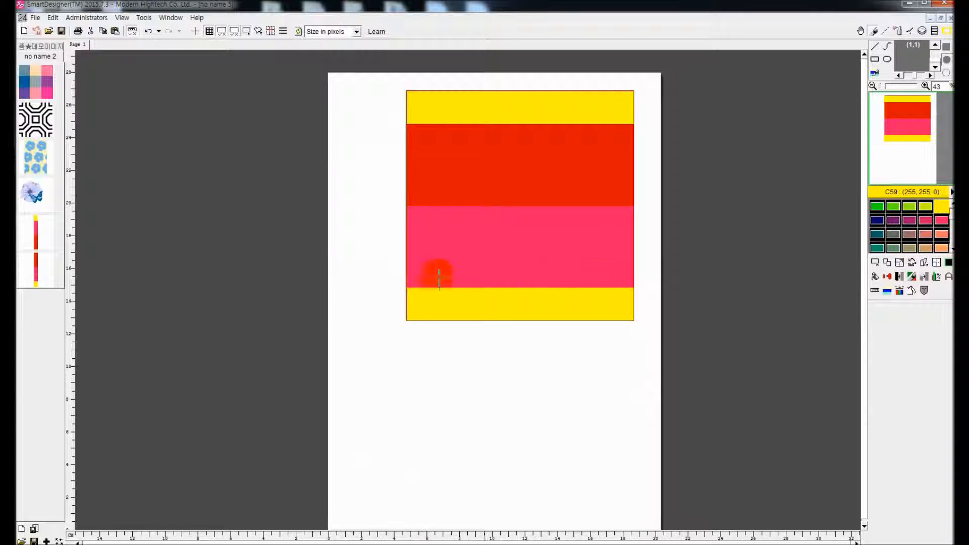
Create a new image, accepting the default page setup
{"action": "left_click", "coordinate": [36, 17]}
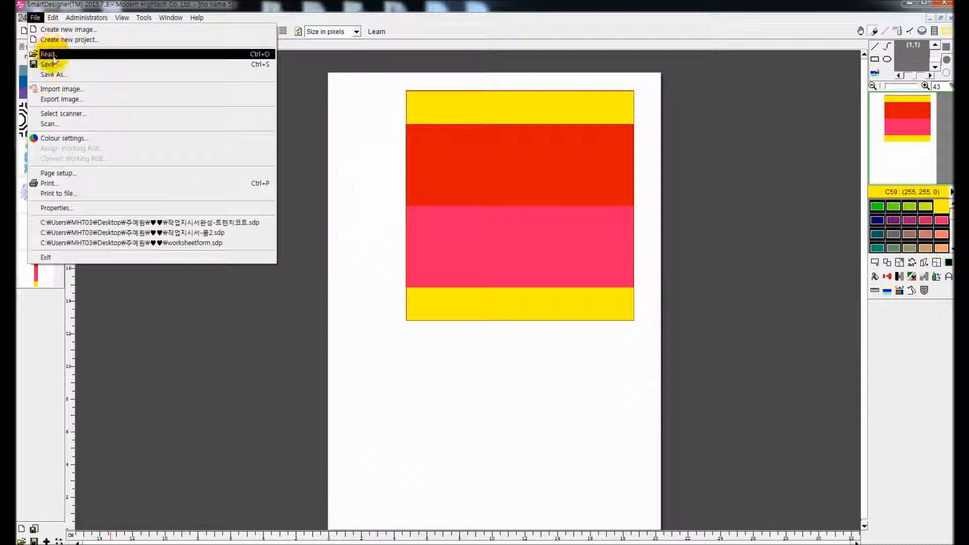
{"action": "left_click", "coordinate": [59, 173]}
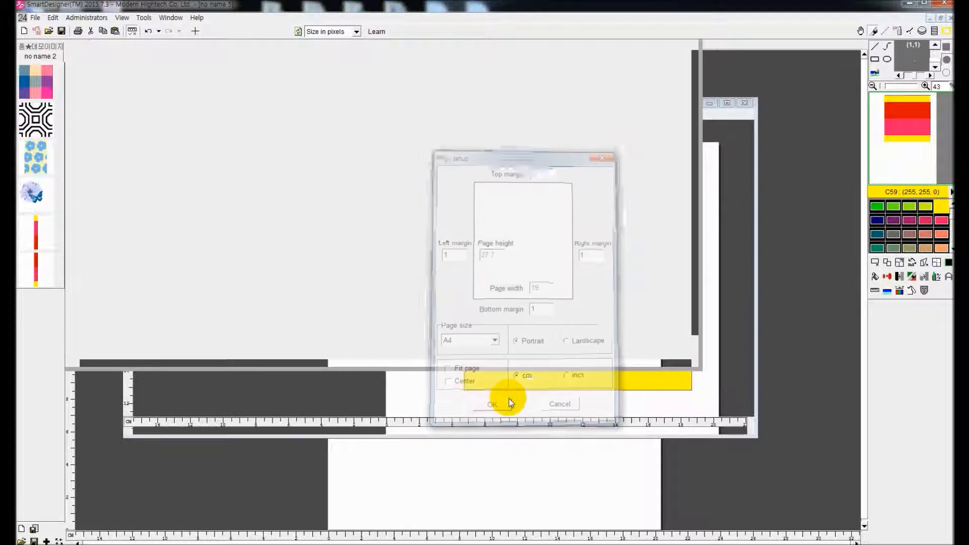
{"action": "left_click", "coordinate": [492, 404]}
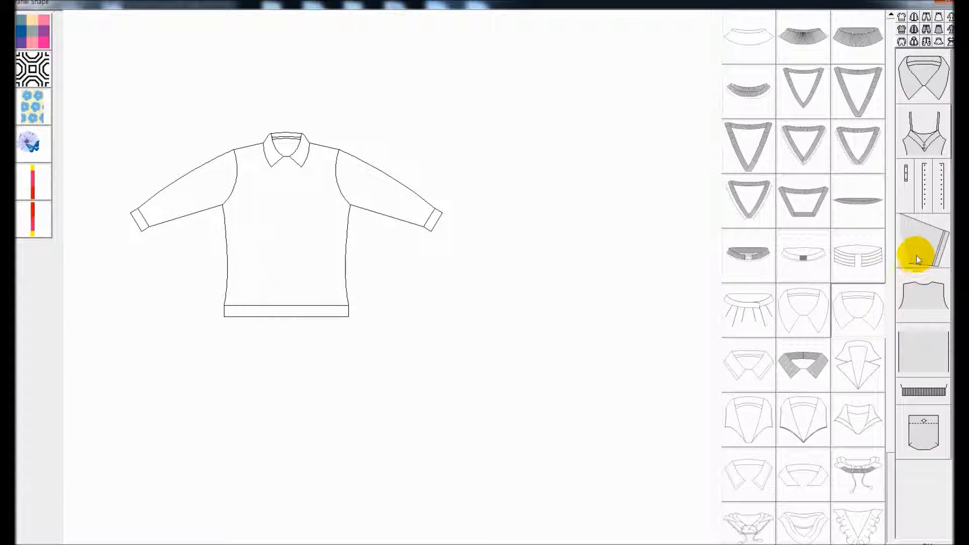
Give the polo shirt sketch short sleeves and a buttoned placket
{"action": "left_click", "coordinate": [923, 295]}
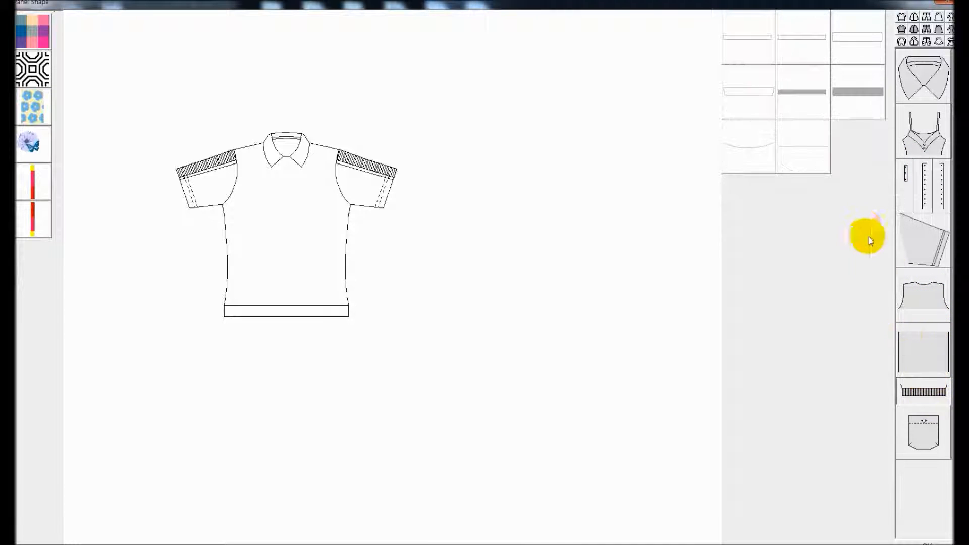
{"action": "left_click", "coordinate": [923, 187]}
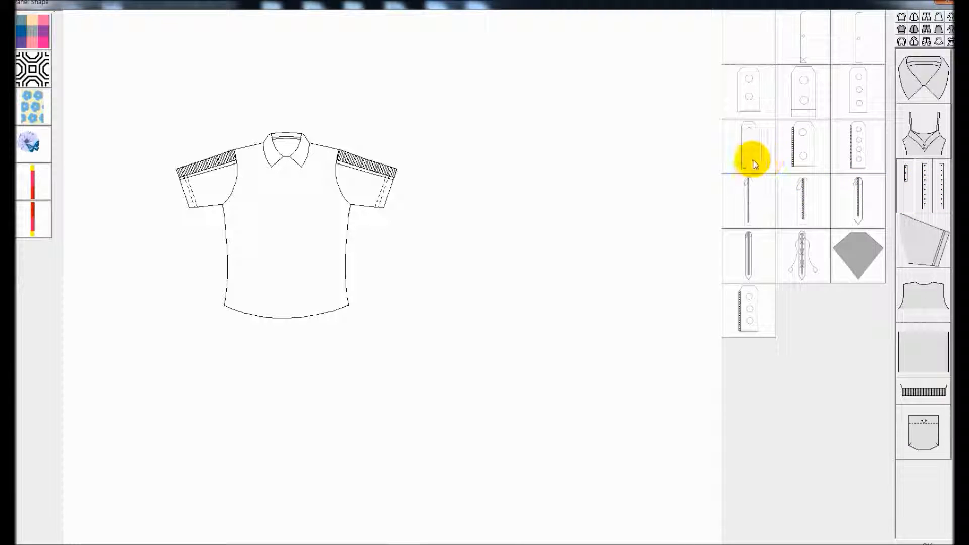
{"action": "left_click", "coordinate": [748, 146]}
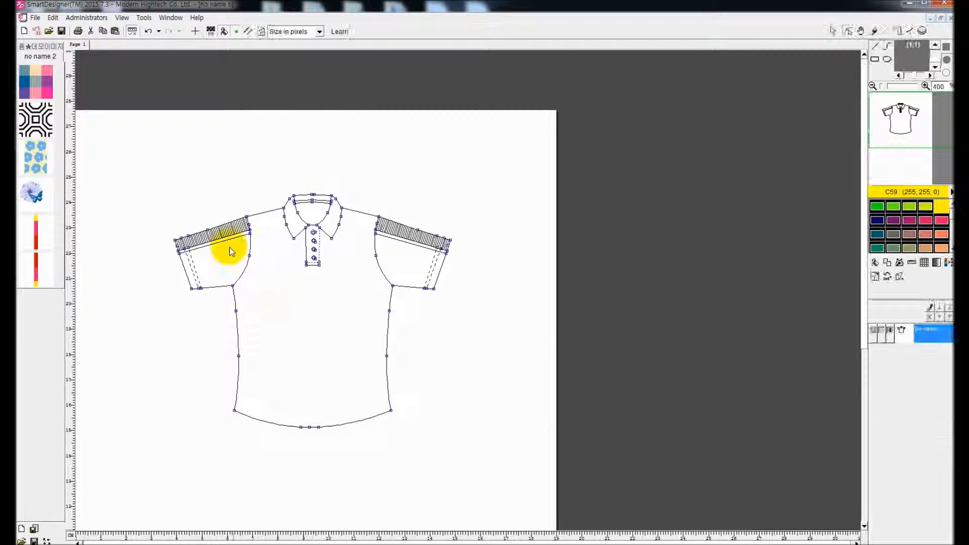
Pattern-fill the shirt with the plaid, flipping the check angle on the other sleeve
{"action": "right_click", "coordinate": [230, 251]}
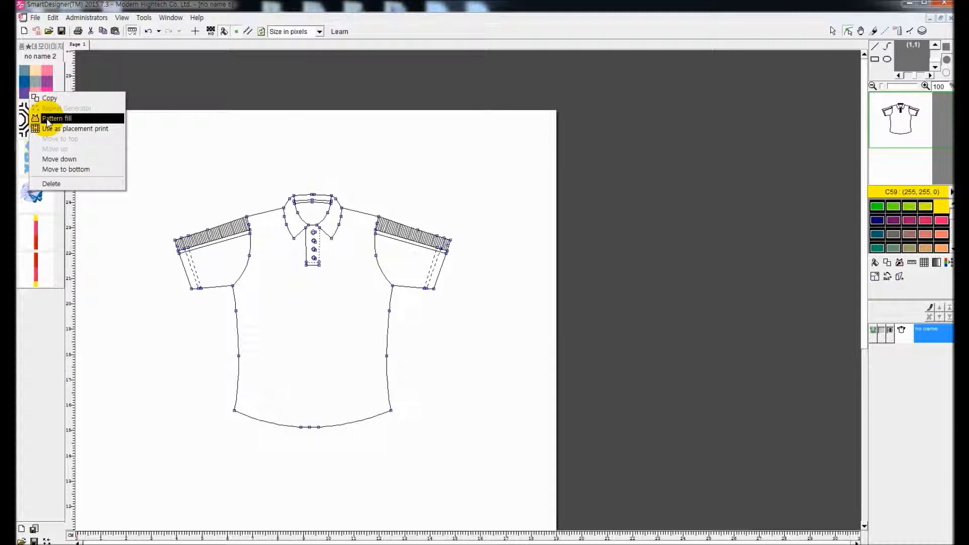
{"action": "left_click", "coordinate": [56, 118]}
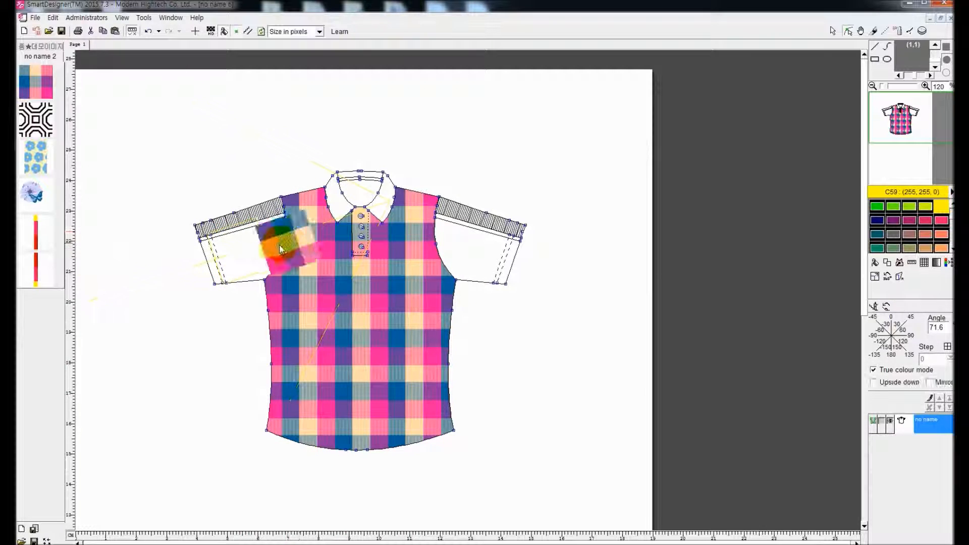
{"action": "right_click", "coordinate": [355, 250]}
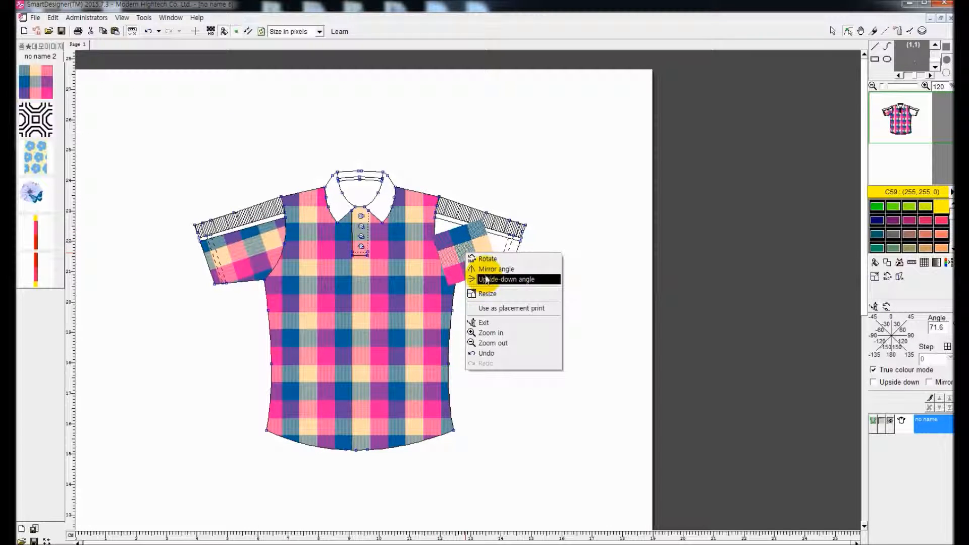
{"action": "left_click", "coordinate": [507, 279]}
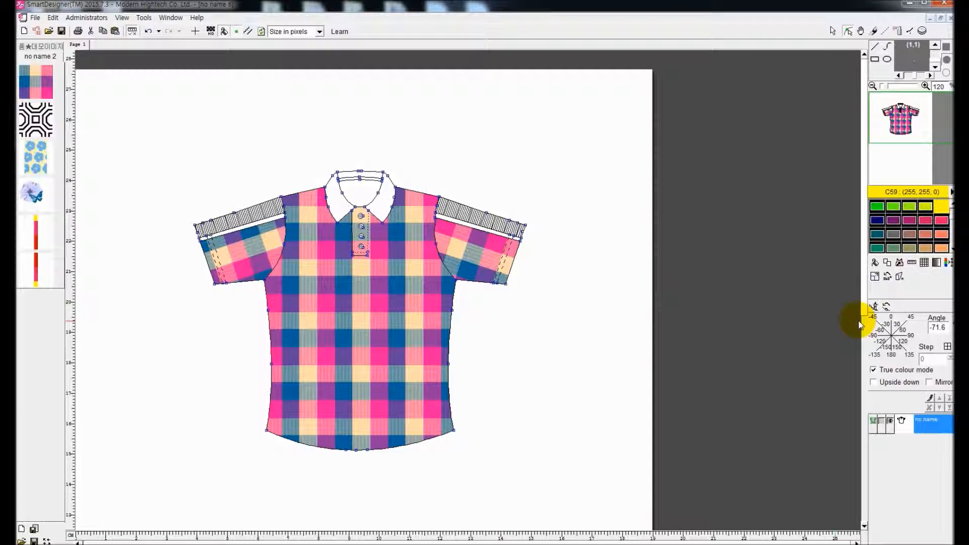